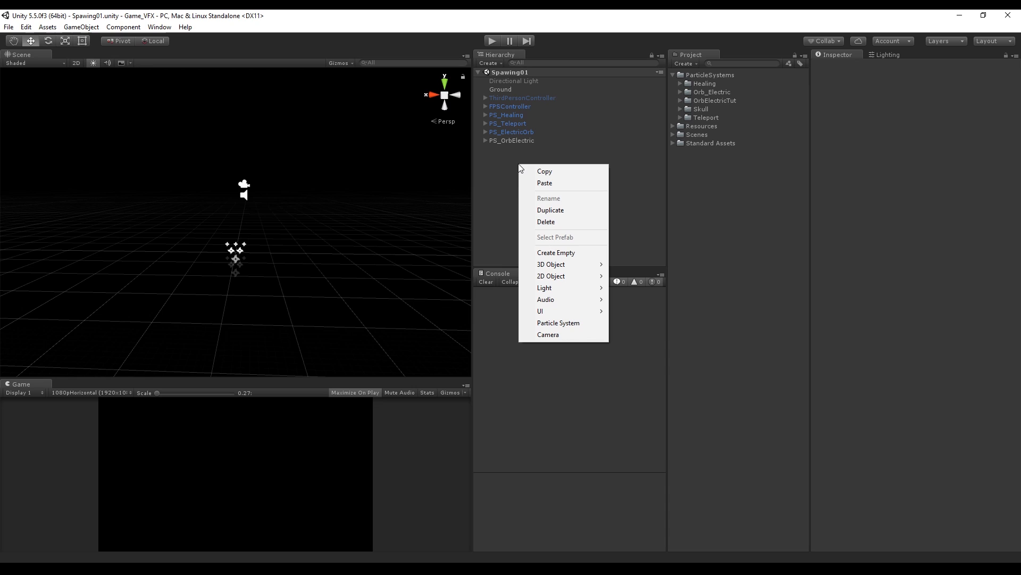
# Create empty PS_Healing at Y 0.01 and add a child particle system named Base
pyautogui.click(557, 253)
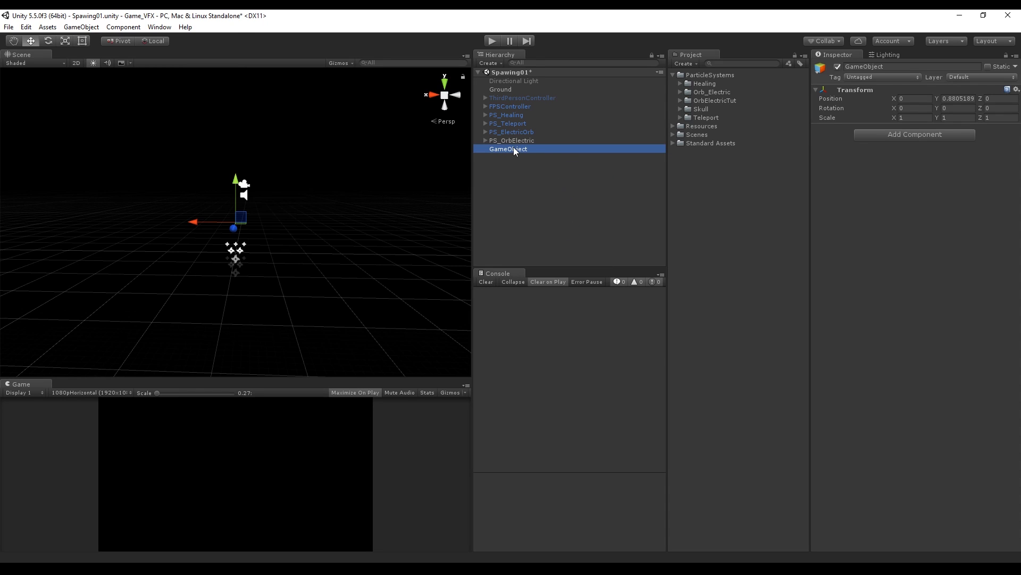
pyautogui.write('PS_Healing')
pyautogui.click(958, 98)
pyautogui.write('0.01')
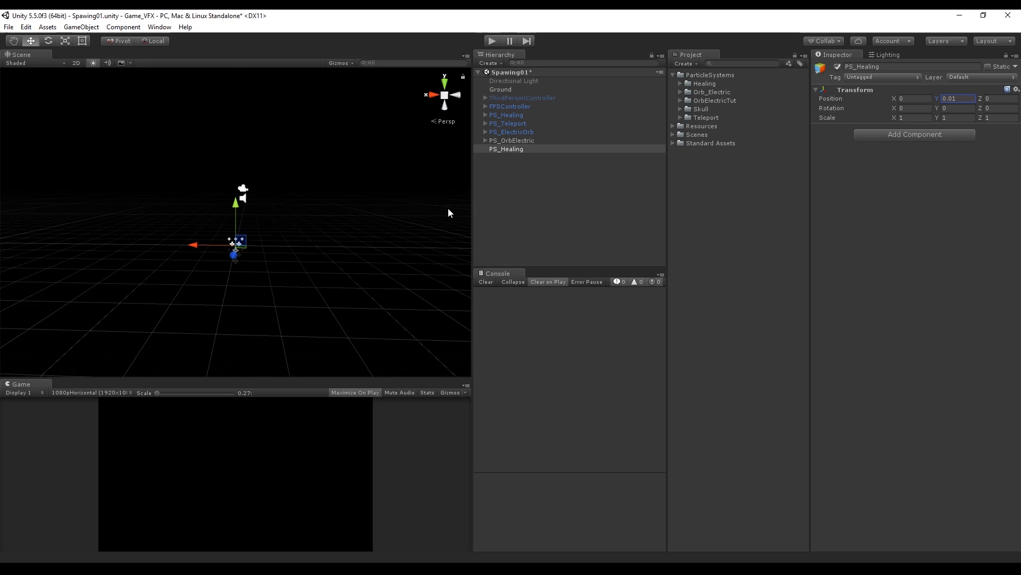
pyautogui.rightClick(507, 148)
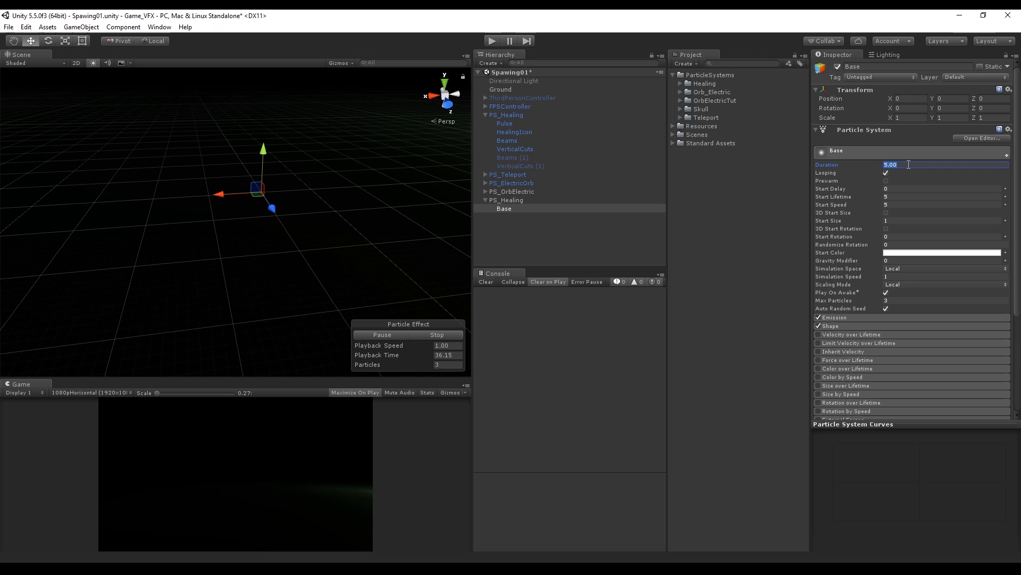
# Set Base to Duration 3, Start Lifetime 3, Start Speed 0 and Emission Rate over Time 1
pyautogui.write('3.00')
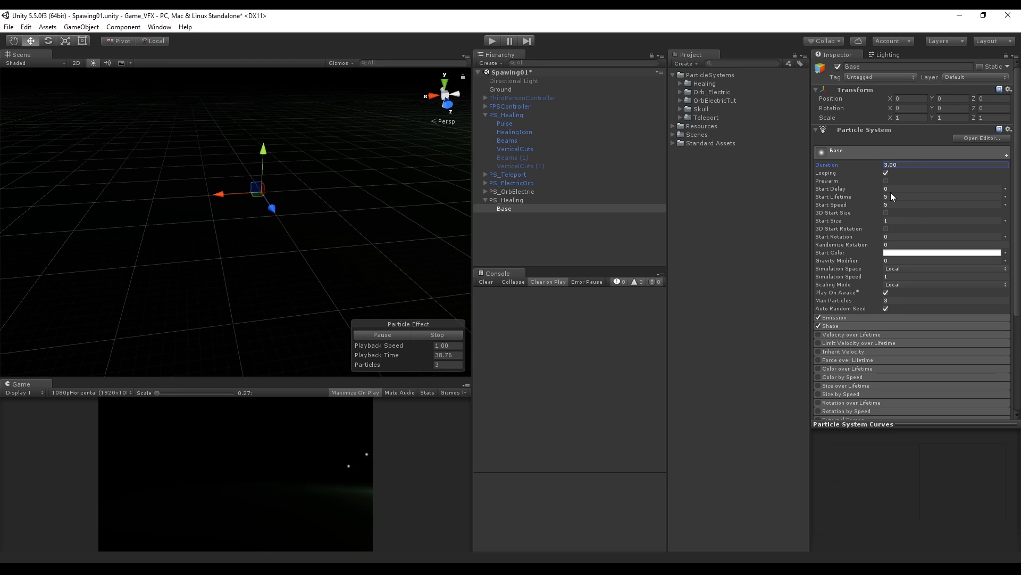
pyautogui.click(886, 197)
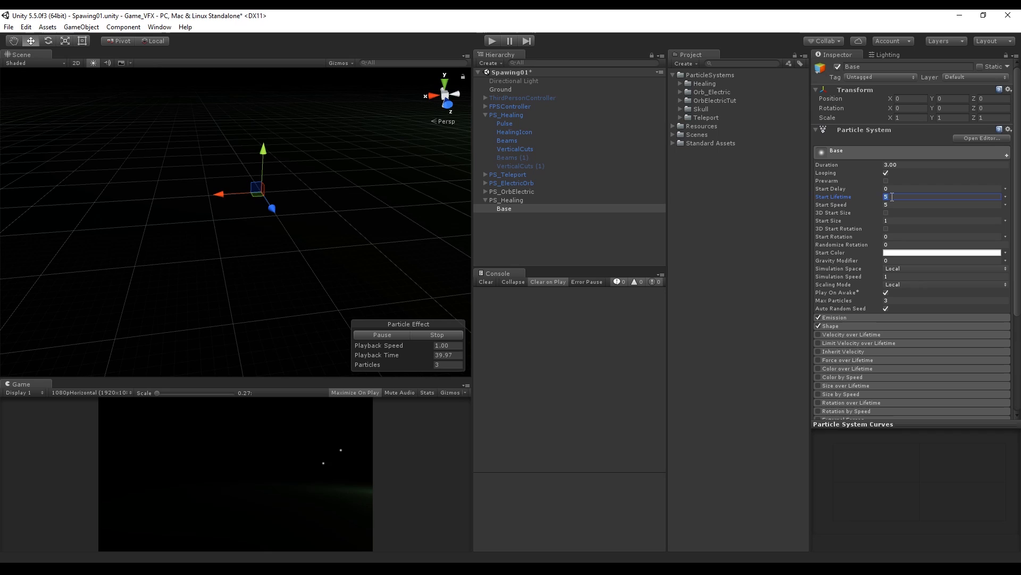
pyautogui.write('3')
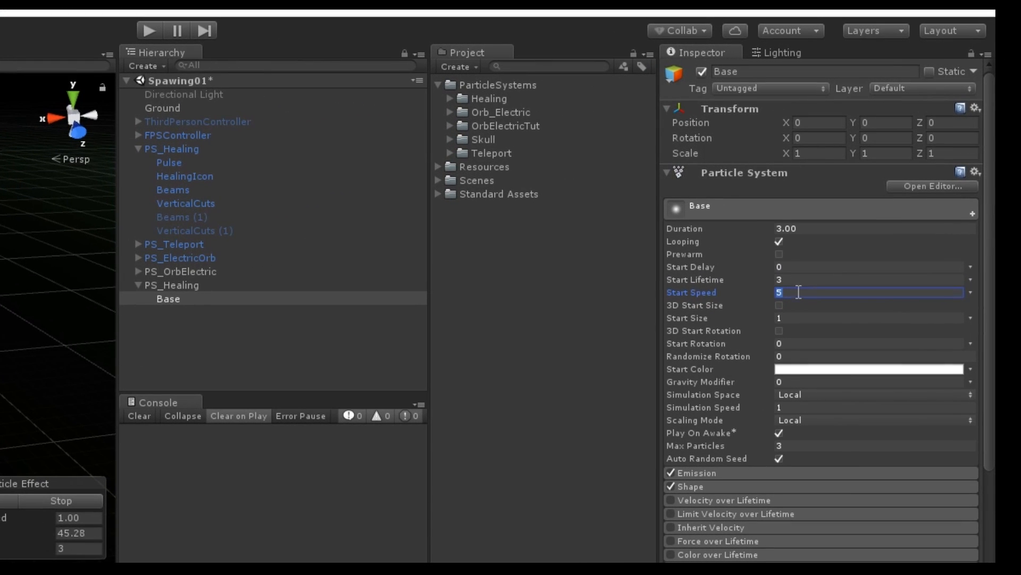
pyautogui.write('0')
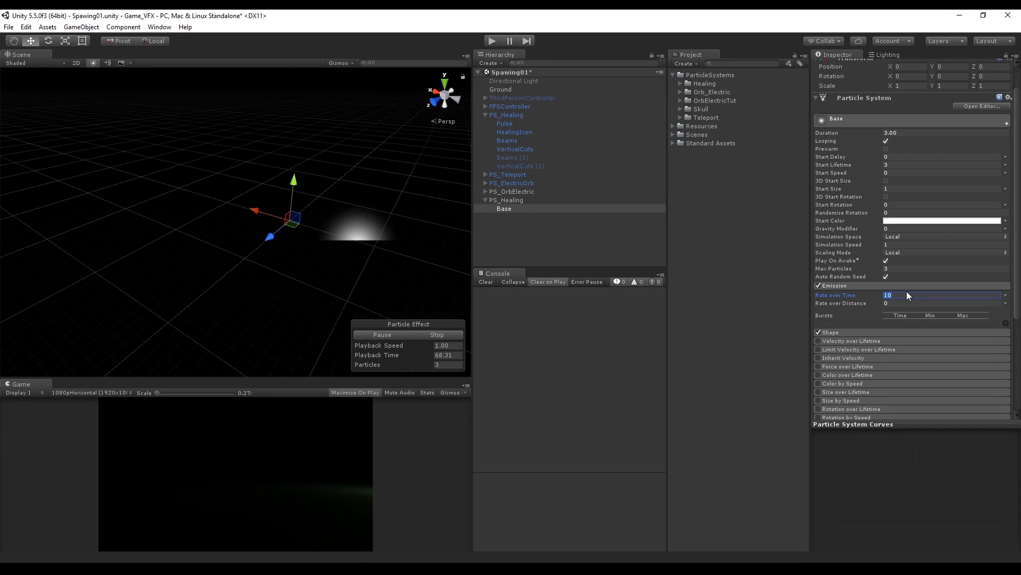
pyautogui.write('1')
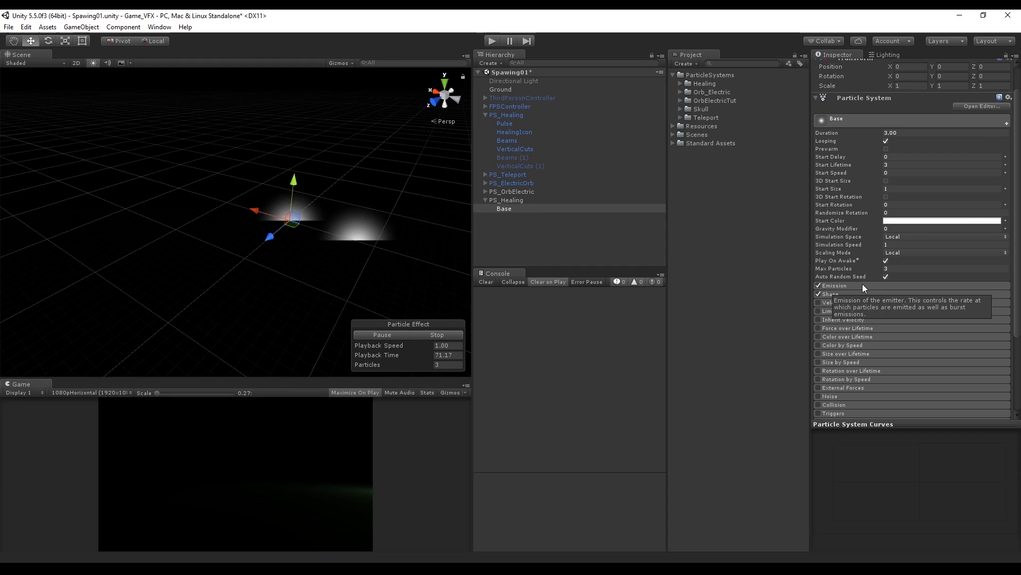
# Disable the Shape module so particles spawn from a single central point
pyautogui.click(819, 294)
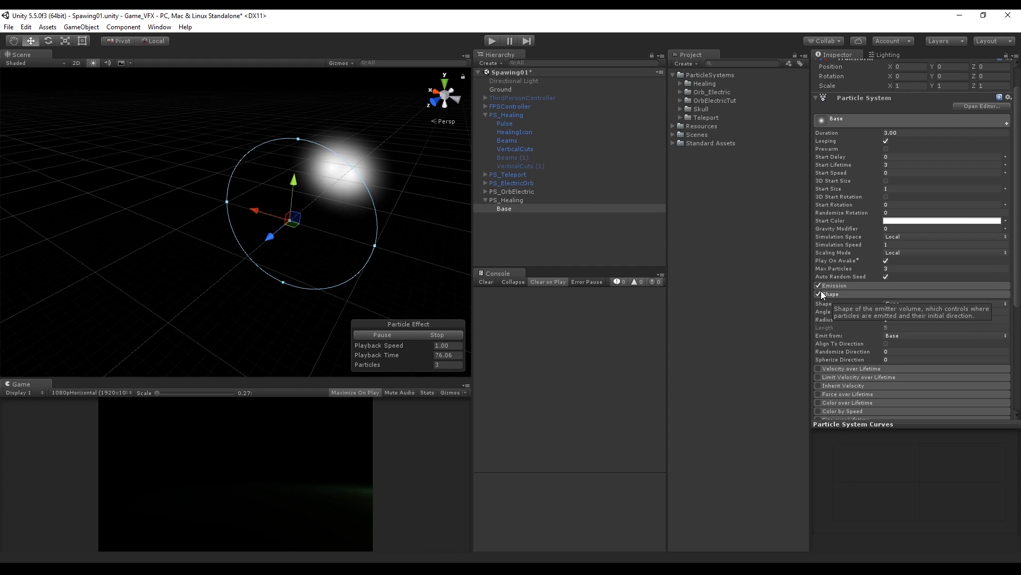
pyautogui.click(818, 293)
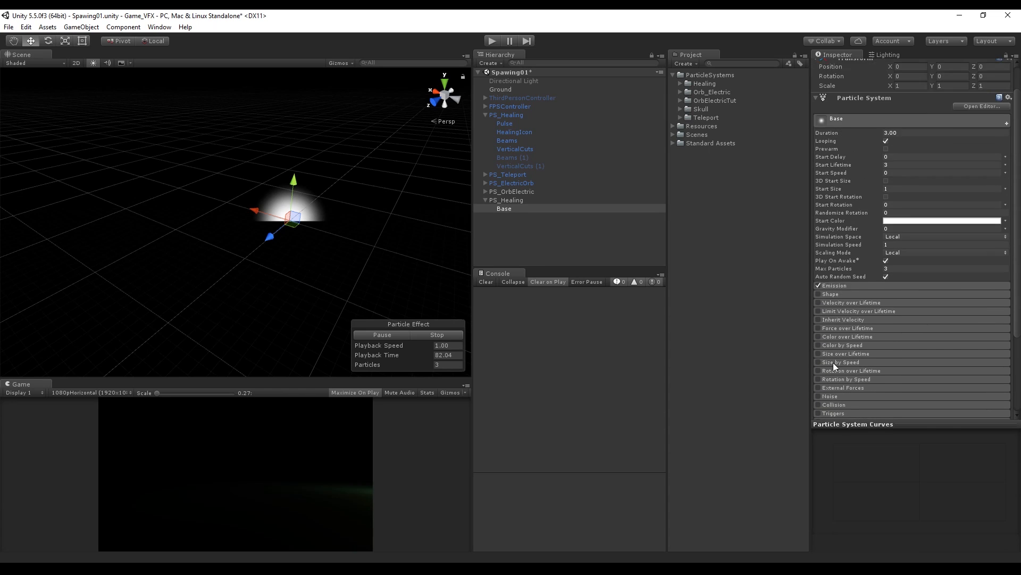
# Create a Healing_TUT folder under ParticleSystems with a new material named Base
pyautogui.rightClick(709, 75)
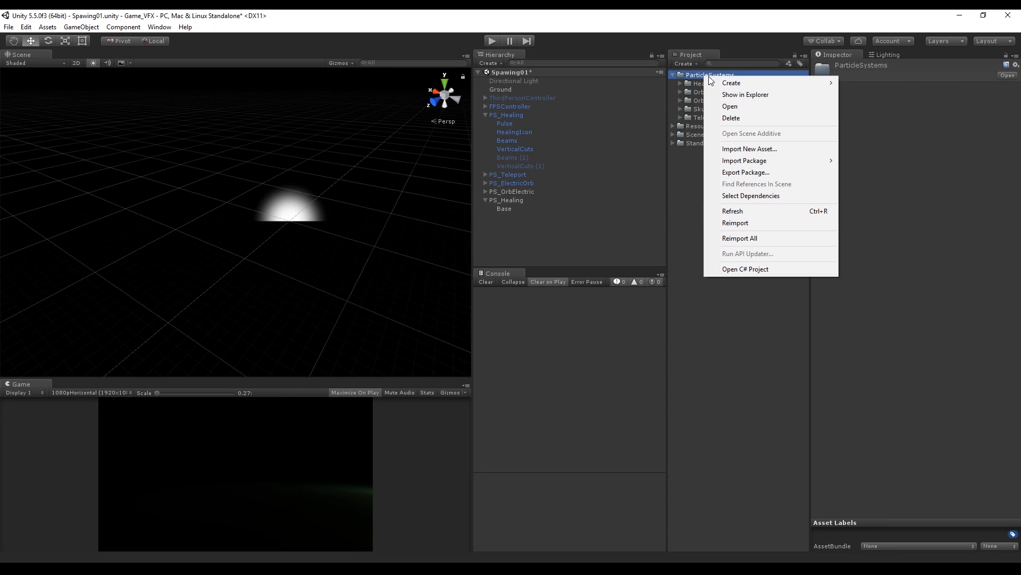
pyautogui.click(731, 83)
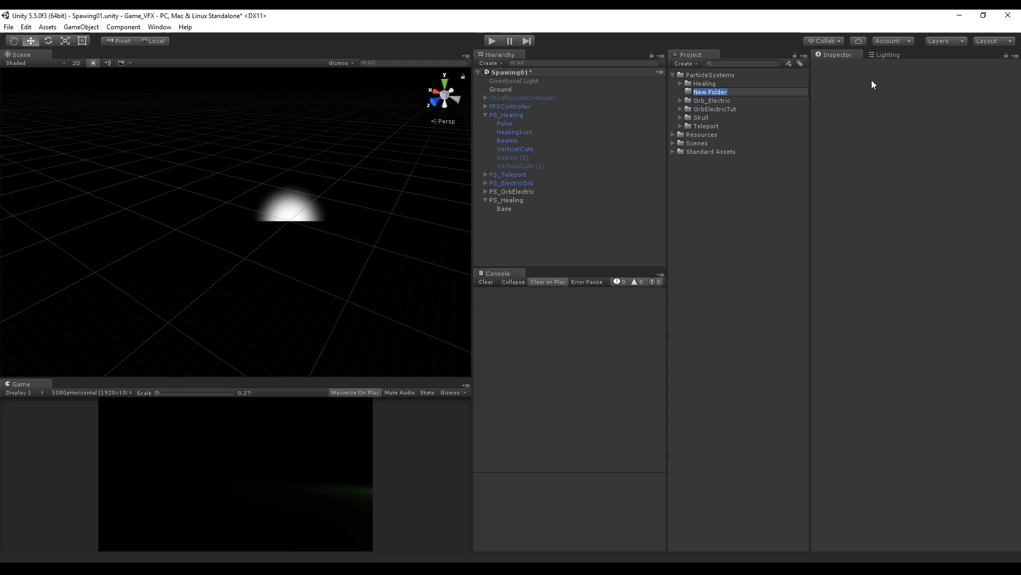
pyautogui.rightClick(710, 92)
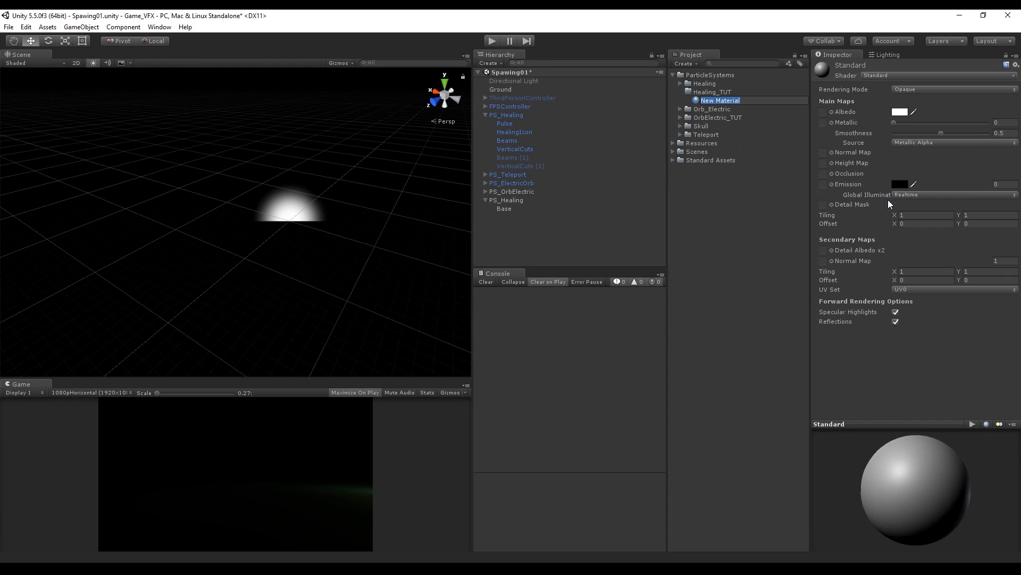
pyautogui.click(708, 100)
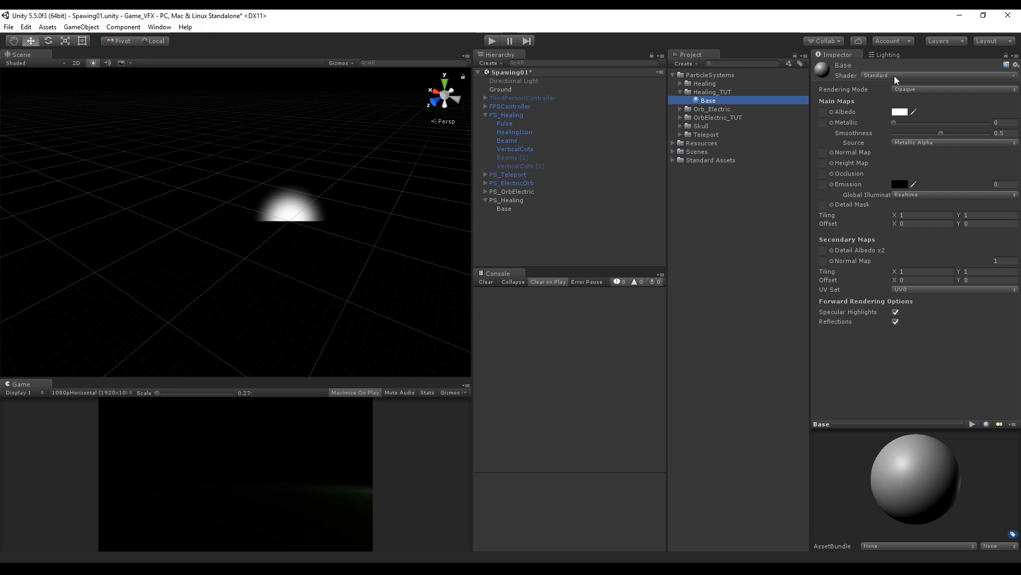
# Switch the Base material's shader to Particles/Additive
pyautogui.click(875, 75)
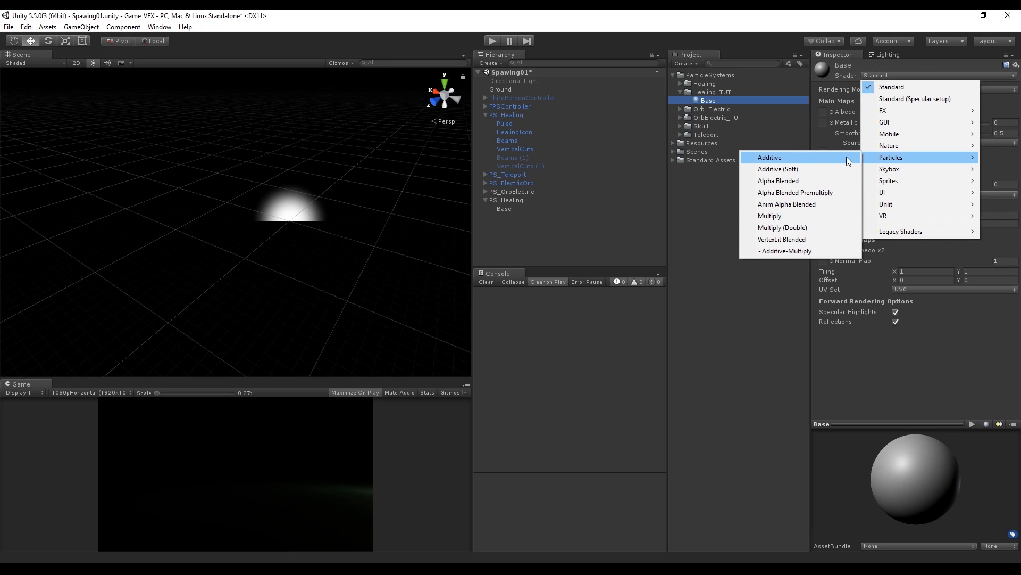
pyautogui.click(769, 157)
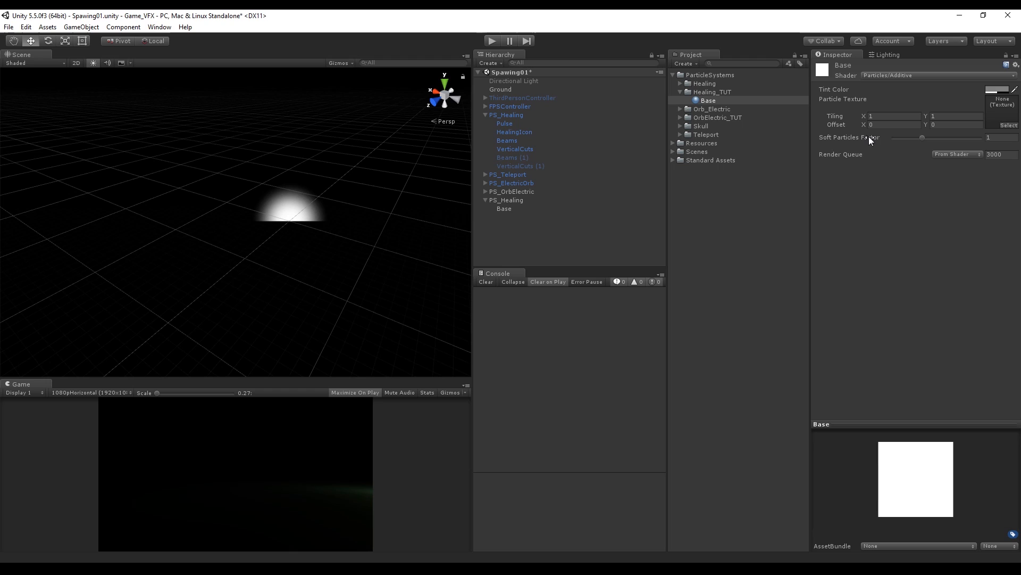
pyautogui.moveTo(871, 164)
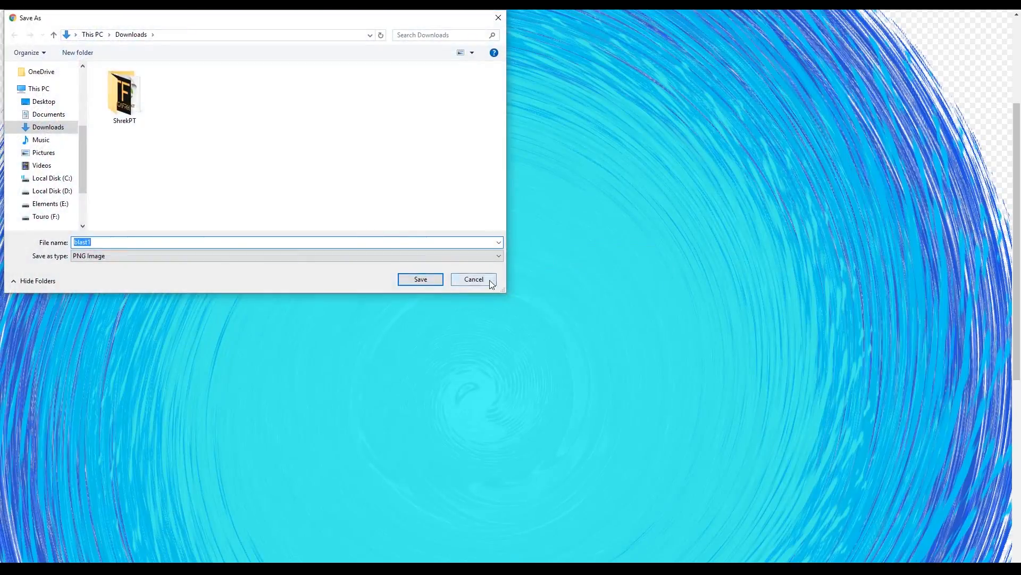
# Save the blue swirl blast image from Google Images as blast1.png
pyautogui.click(473, 279)
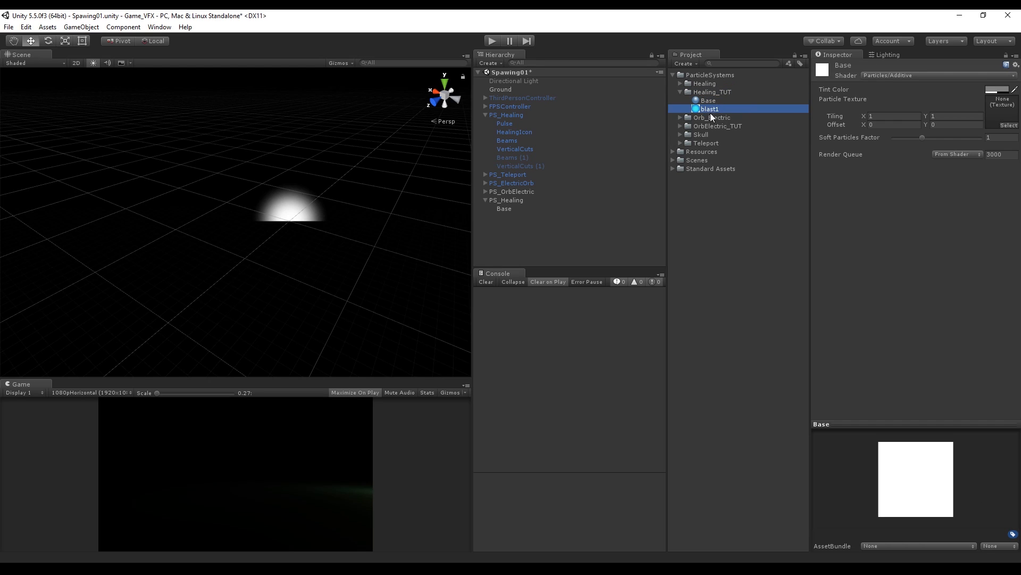
# Assign blast1 to the Base material, apply it in the Renderer and render as Horizontal Billboard
pyautogui.click(708, 101)
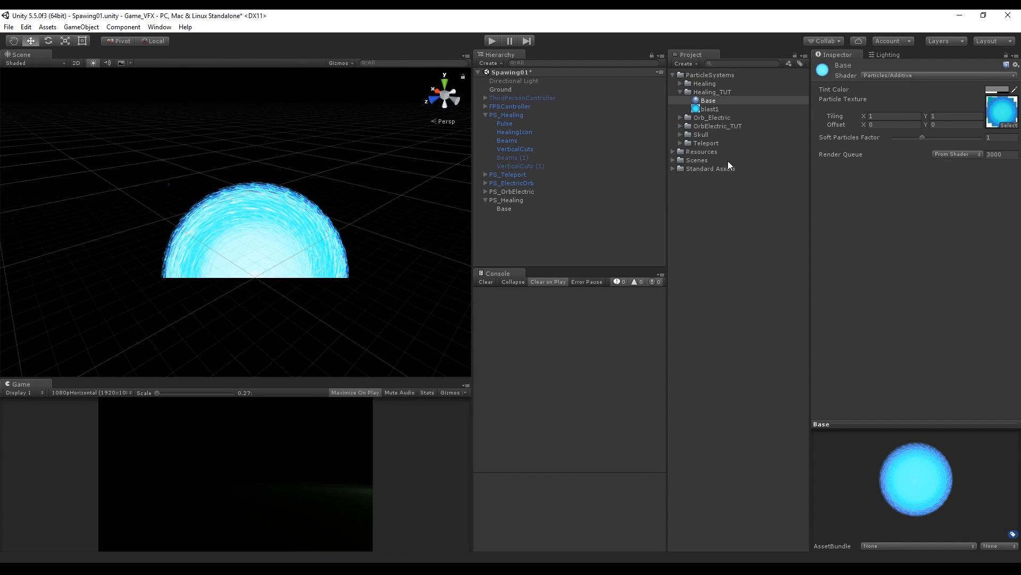
pyautogui.click(504, 209)
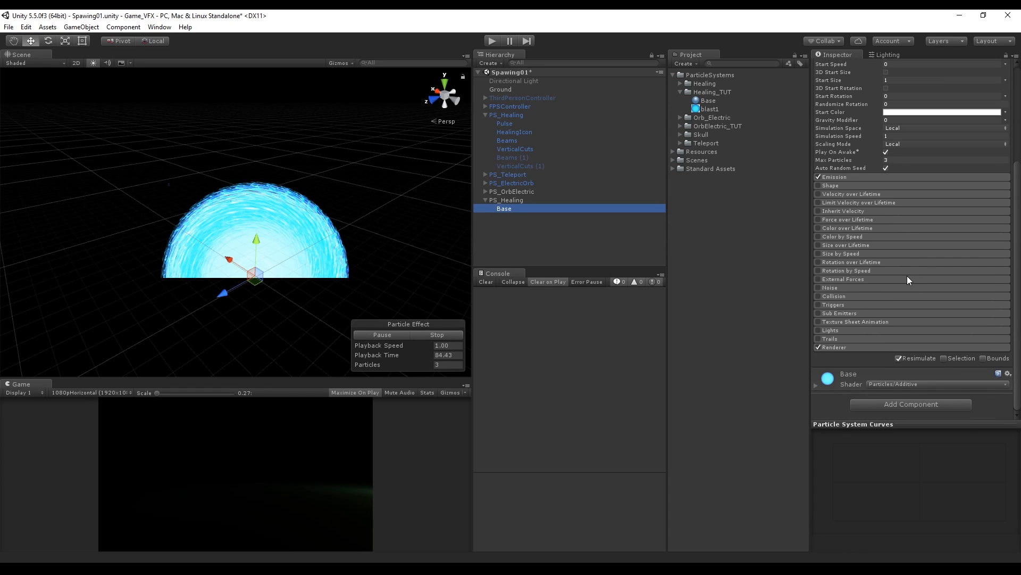
pyautogui.scroll(-3)
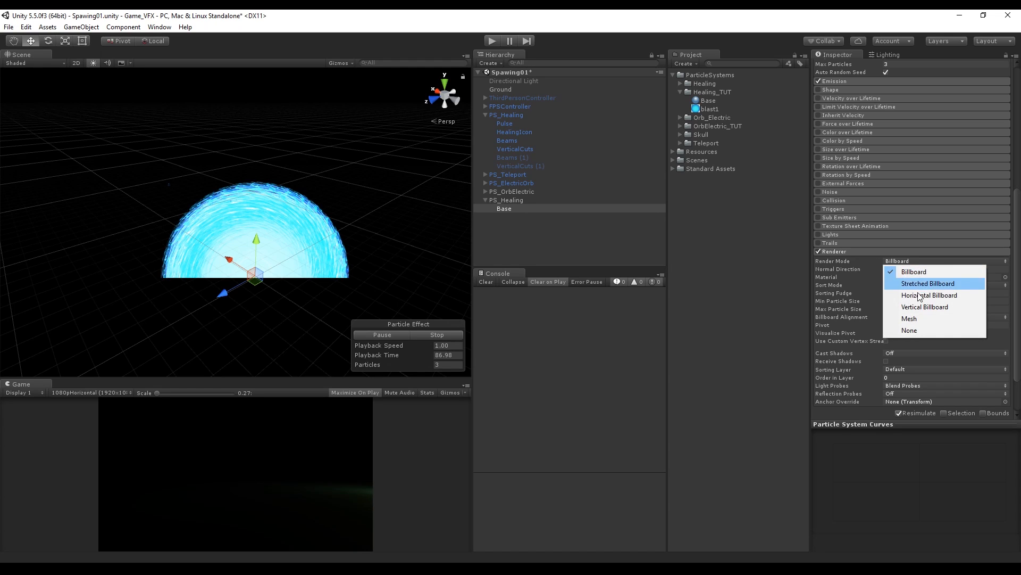
pyautogui.click(930, 295)
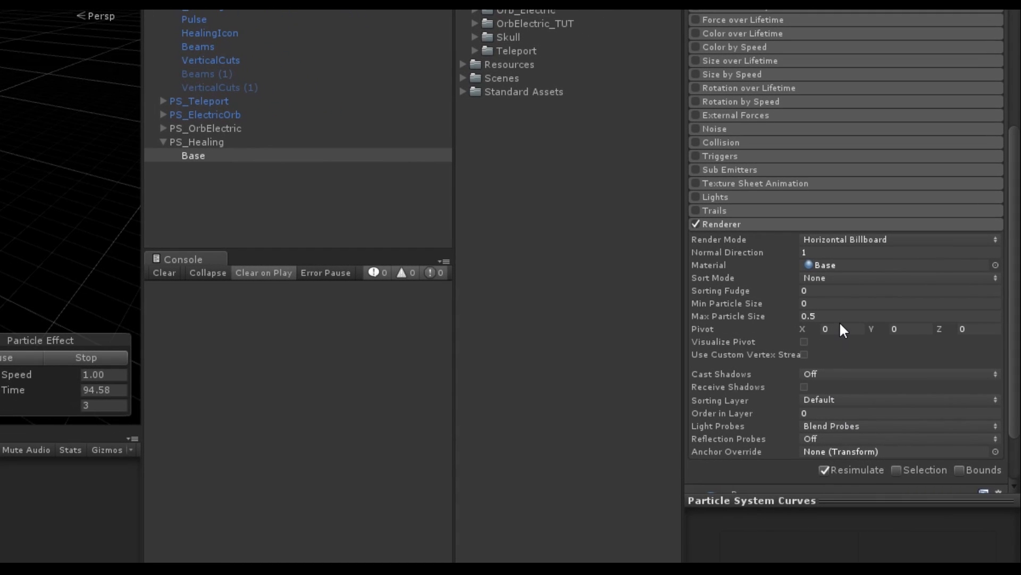
pyautogui.click(841, 316)
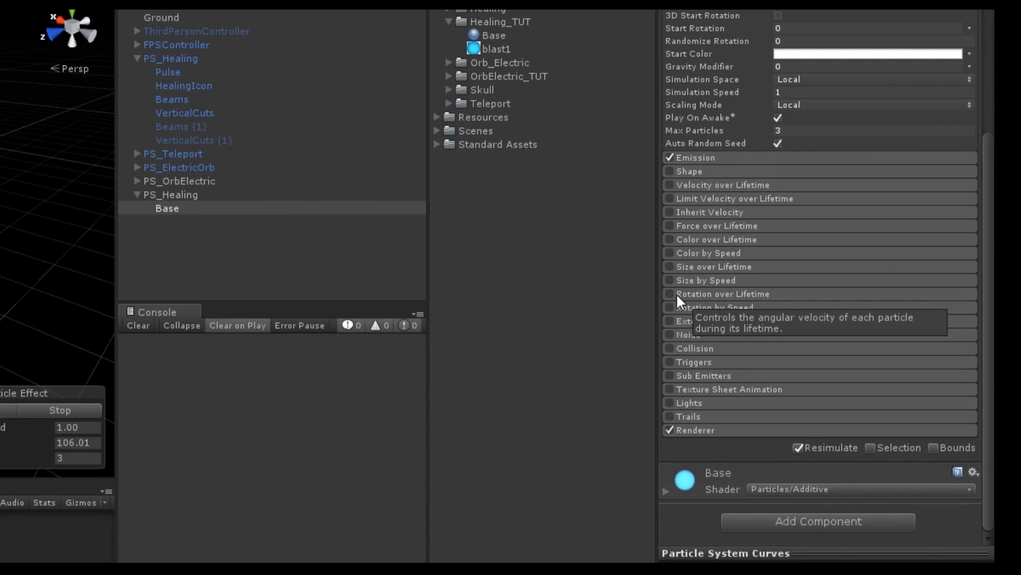
# Enable Rotation over Lifetime on Base with Angular Velocity 45
pyautogui.click(668, 294)
pyautogui.write('90')
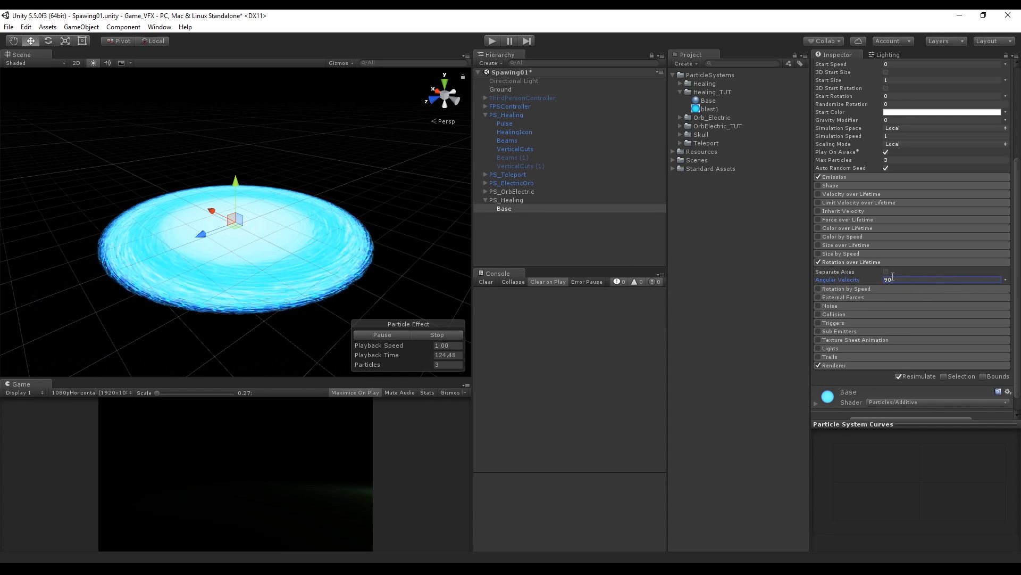
pyautogui.write('45')
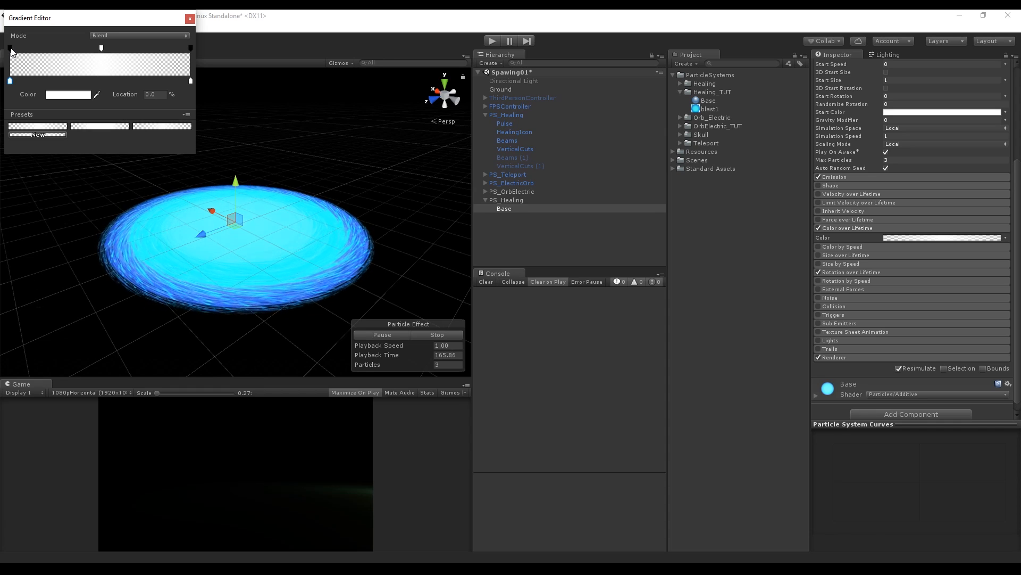
# Adjust the colour gradient's start alpha key, enable Size over Lifetime and set Start Size 10
pyautogui.click(10, 46)
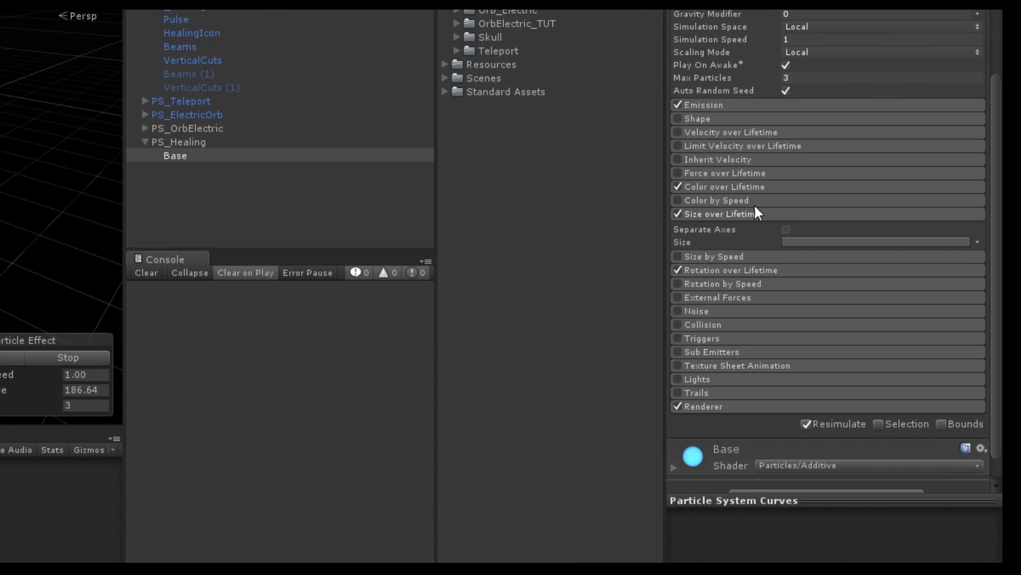
pyautogui.click(876, 243)
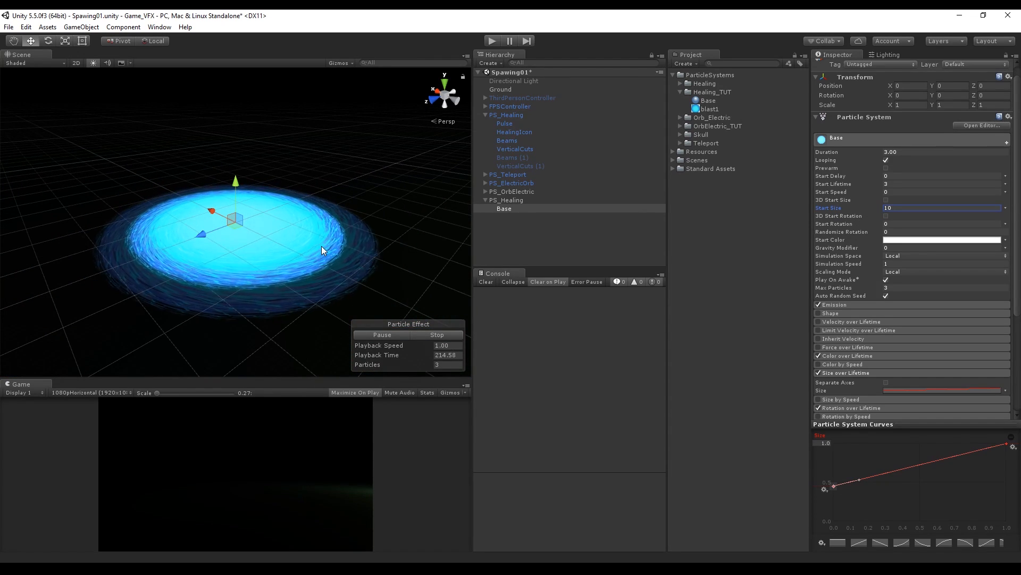
pyautogui.click(504, 209)
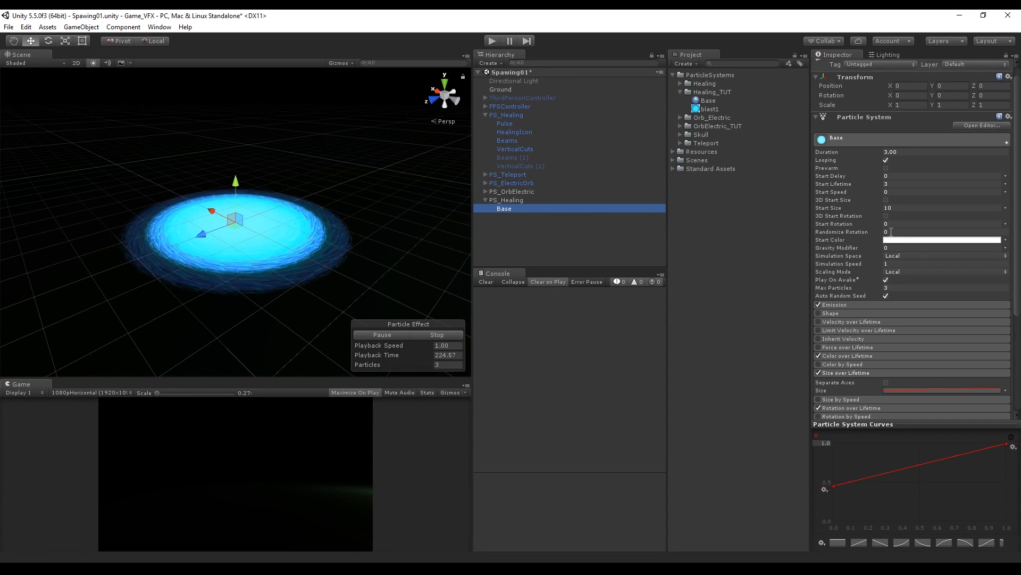
# Pick a hue for the ring's start colour in the Start Color picker
pyautogui.click(941, 238)
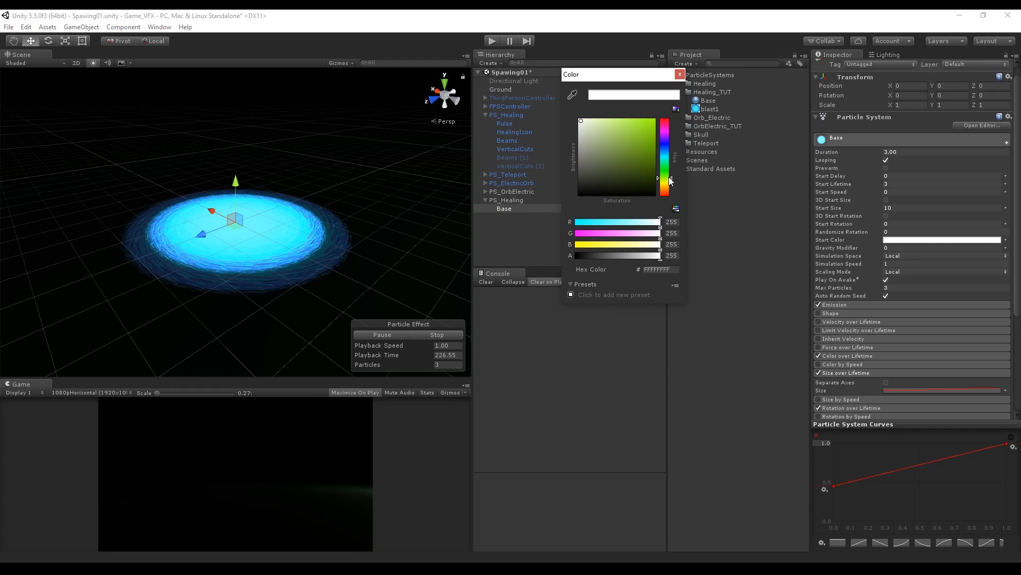
pyautogui.click(639, 120)
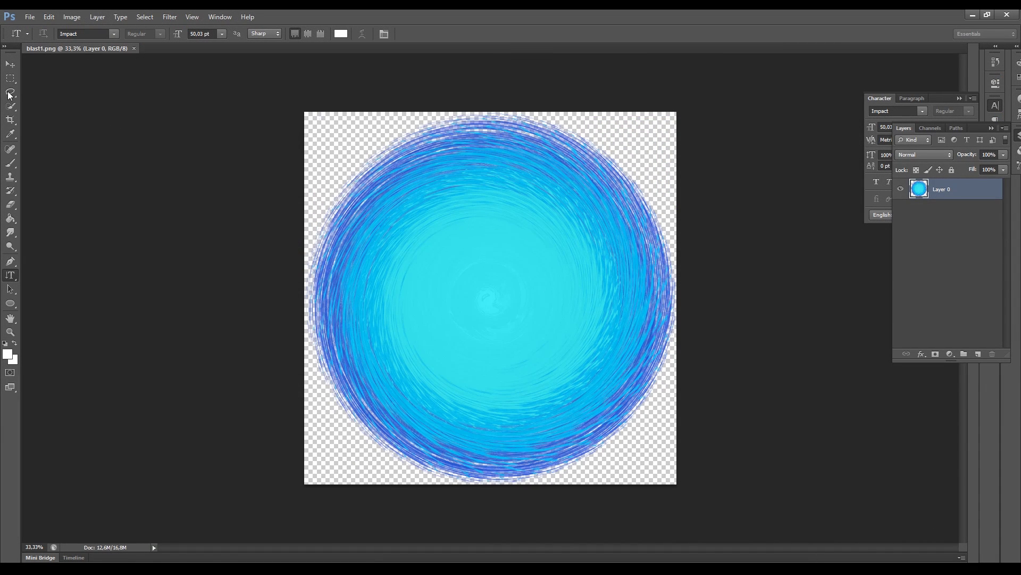
# Cut a 10 px feathered elliptical hole in the centre of the blast1 ring texture
pyautogui.click(11, 78)
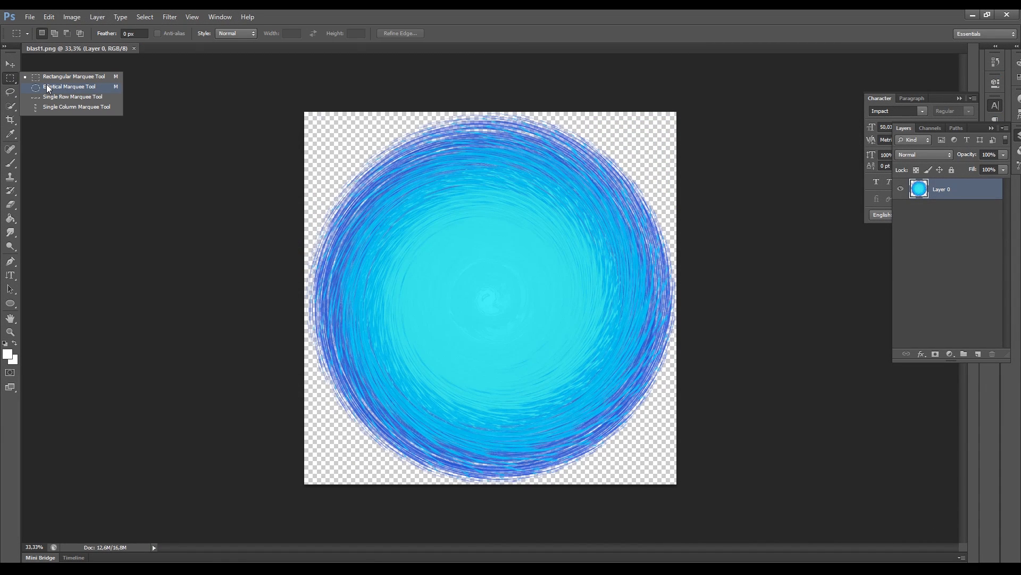
pyautogui.click(73, 86)
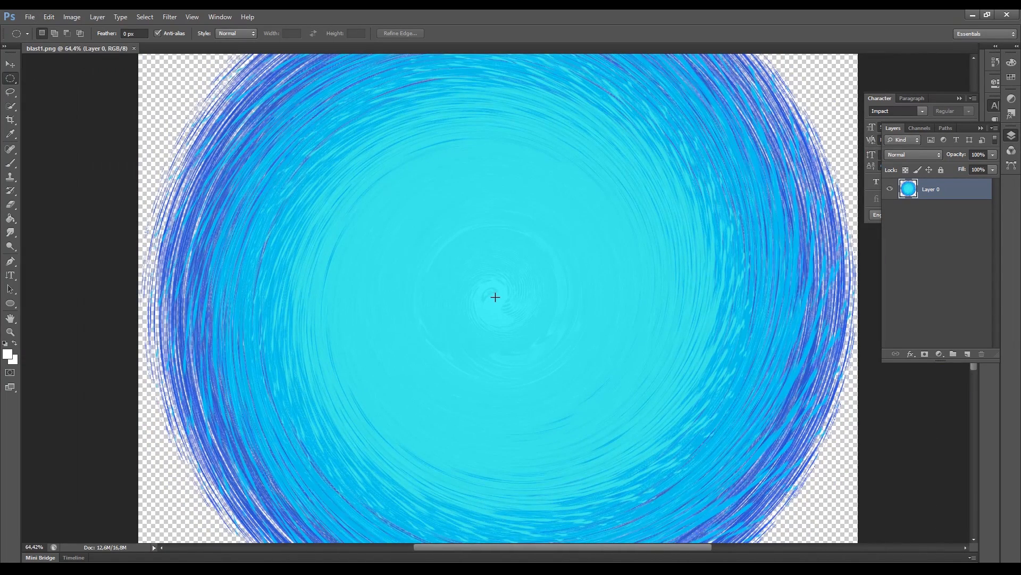
pyautogui.moveTo(494, 298); pyautogui.dragTo(468, 157)
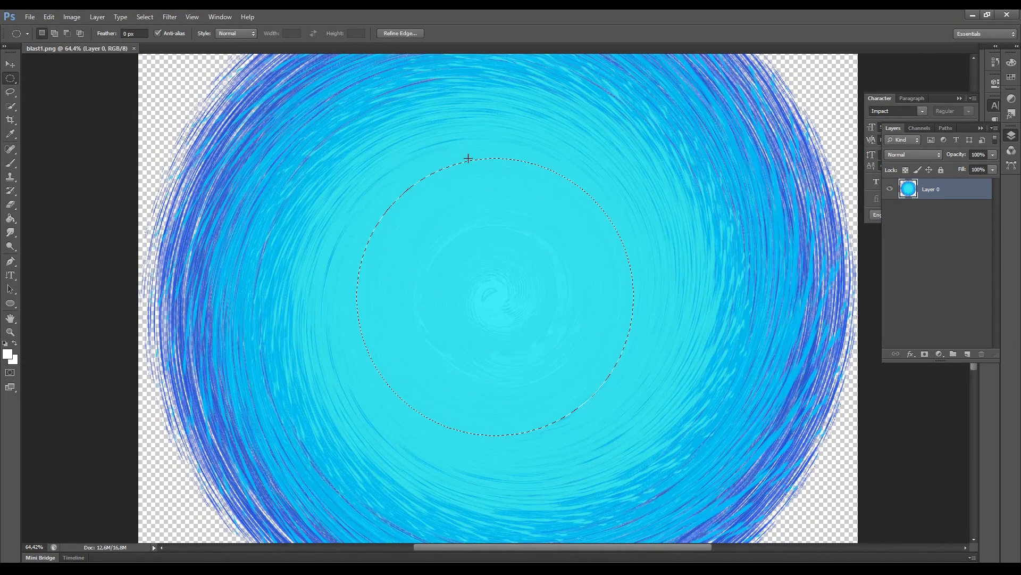
pyautogui.rightClick(468, 158)
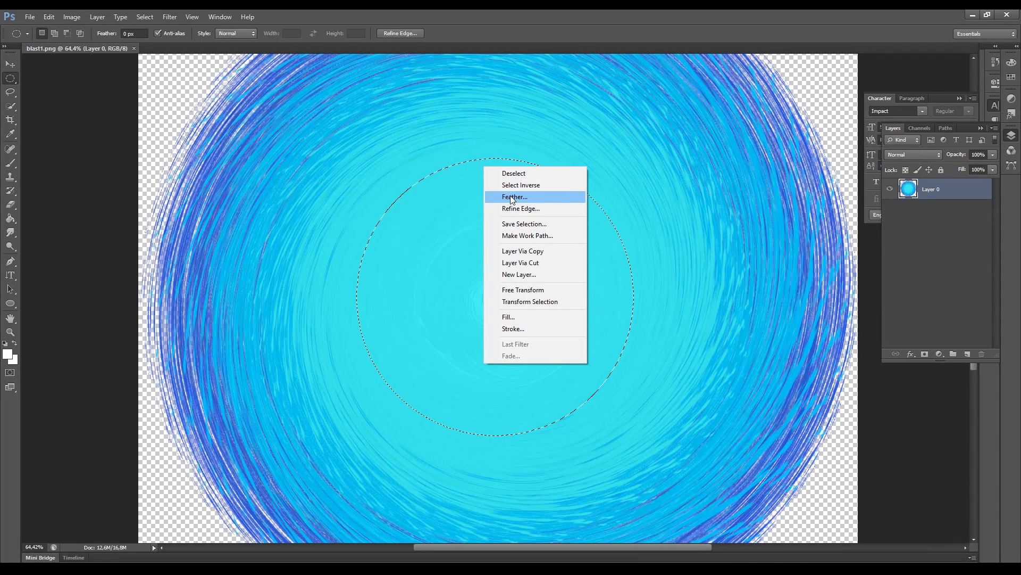
pyautogui.click(514, 196)
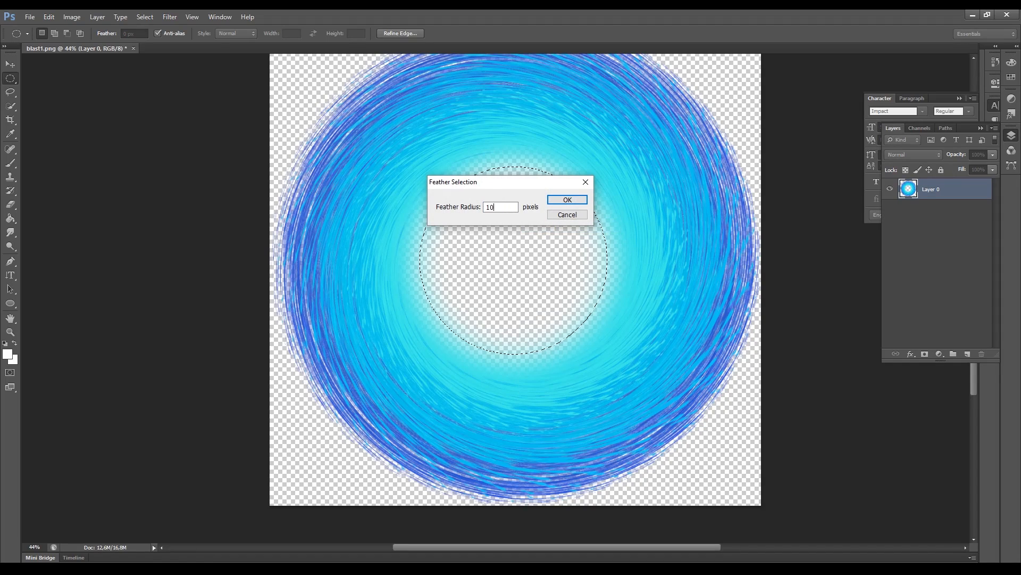
pyautogui.click(566, 200)
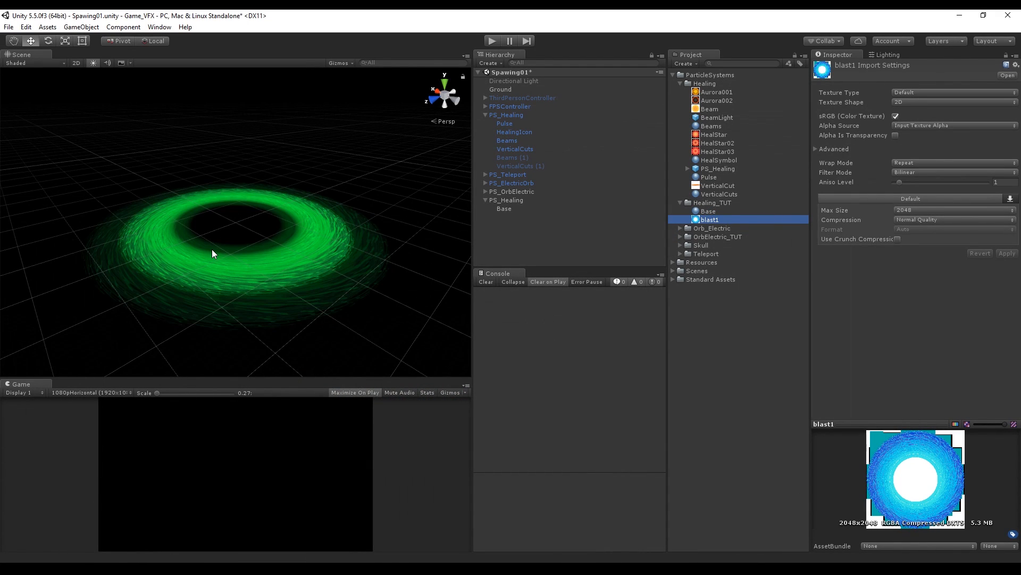
pyautogui.click(505, 209)
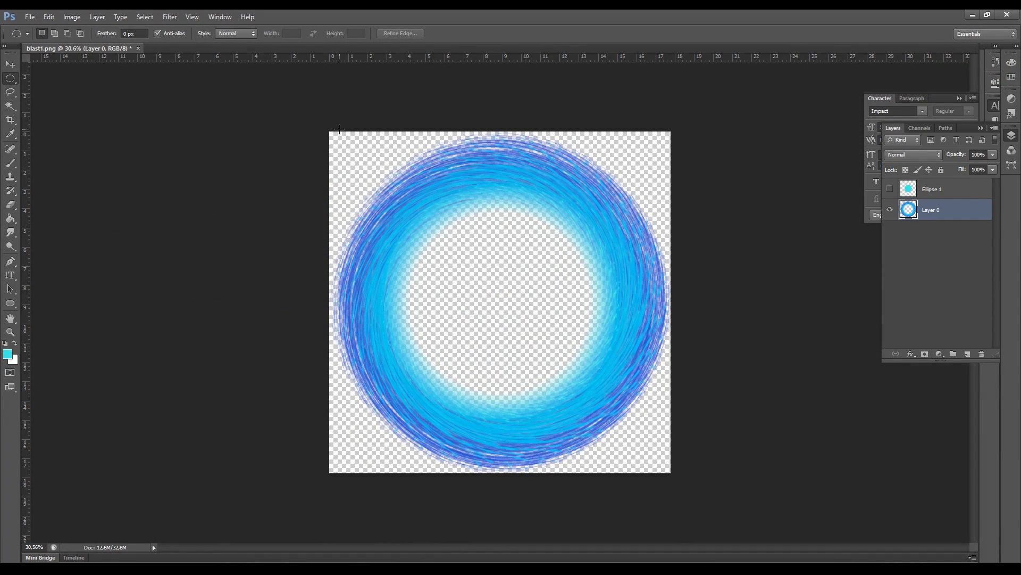
# Create a new 2000 by 2000 pixel Photoshop document
pyautogui.click(29, 16)
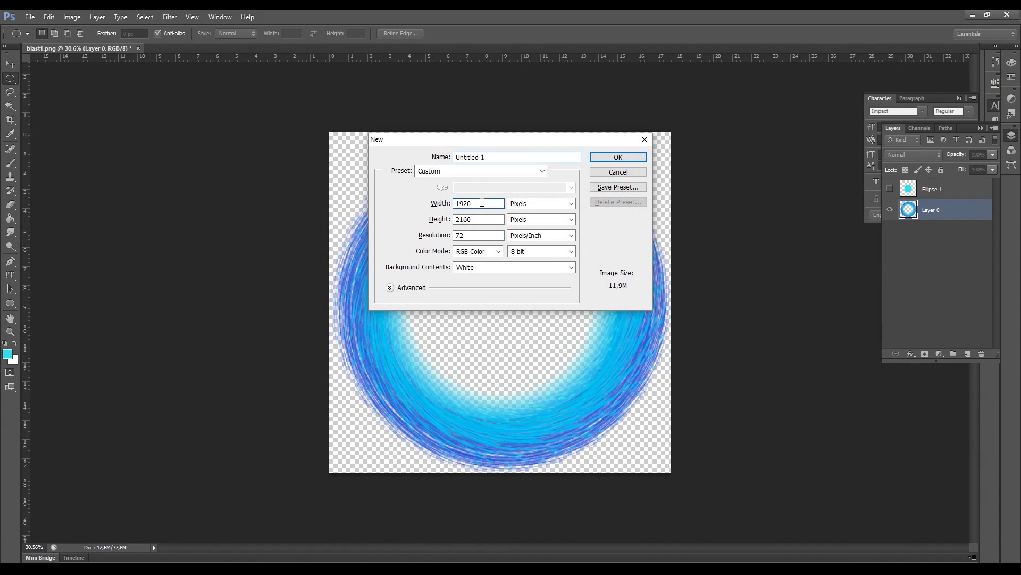
pyautogui.write('200')
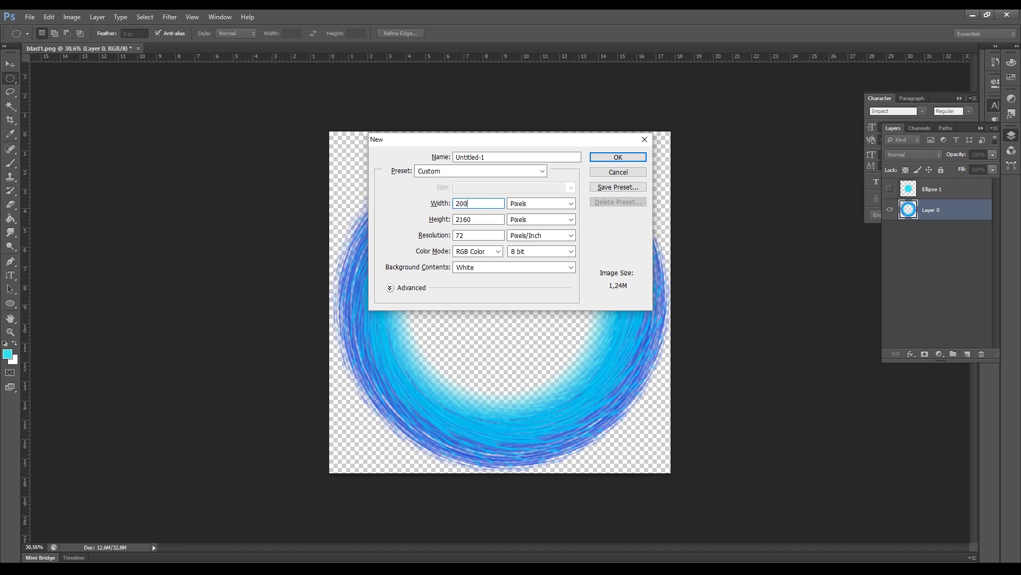
pyautogui.write('2000')
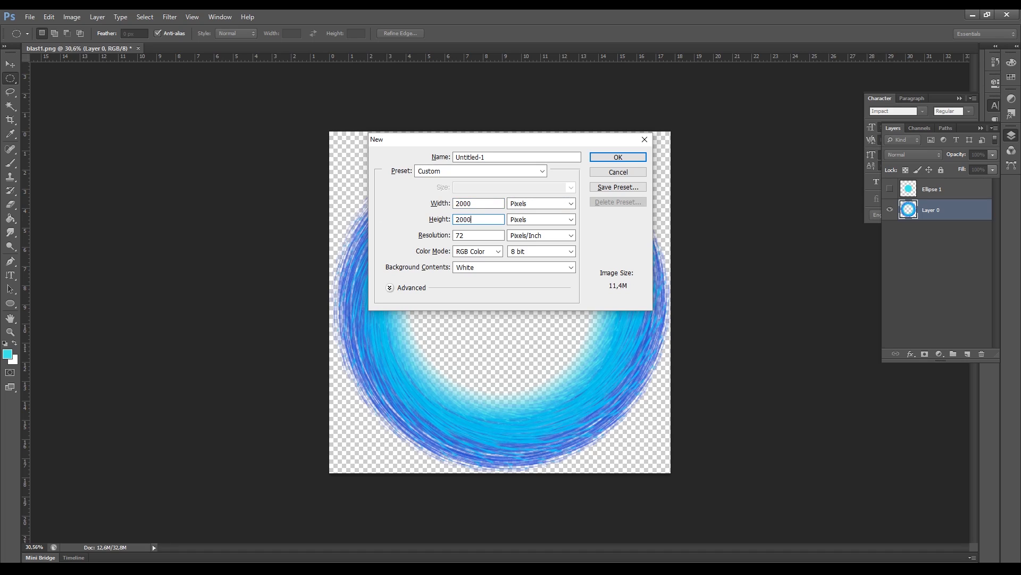
pyautogui.click(616, 157)
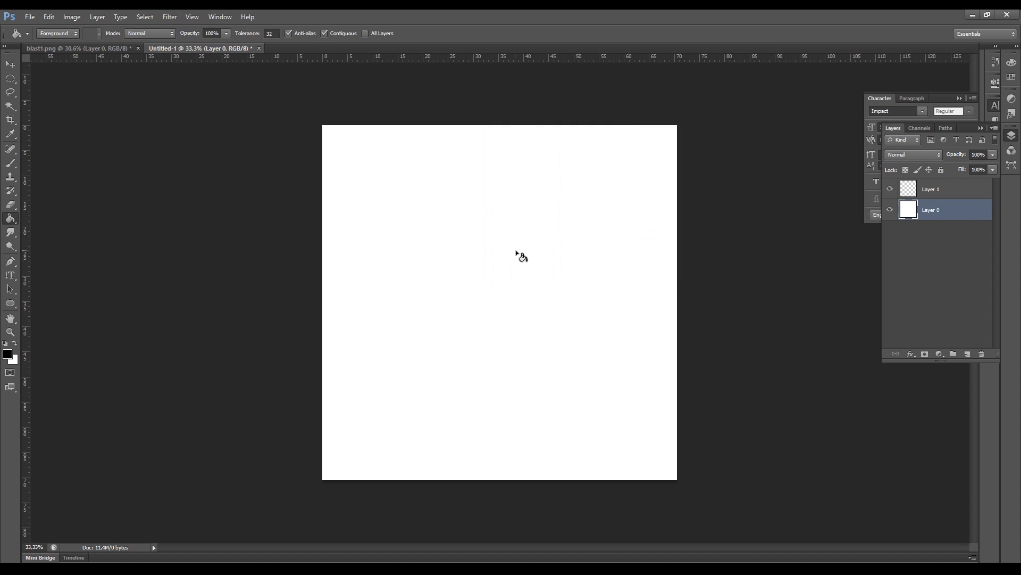
# Fill the canvas black, draw a white custom flower shape and give it a coloured Outer Glow
pyautogui.click(11, 304)
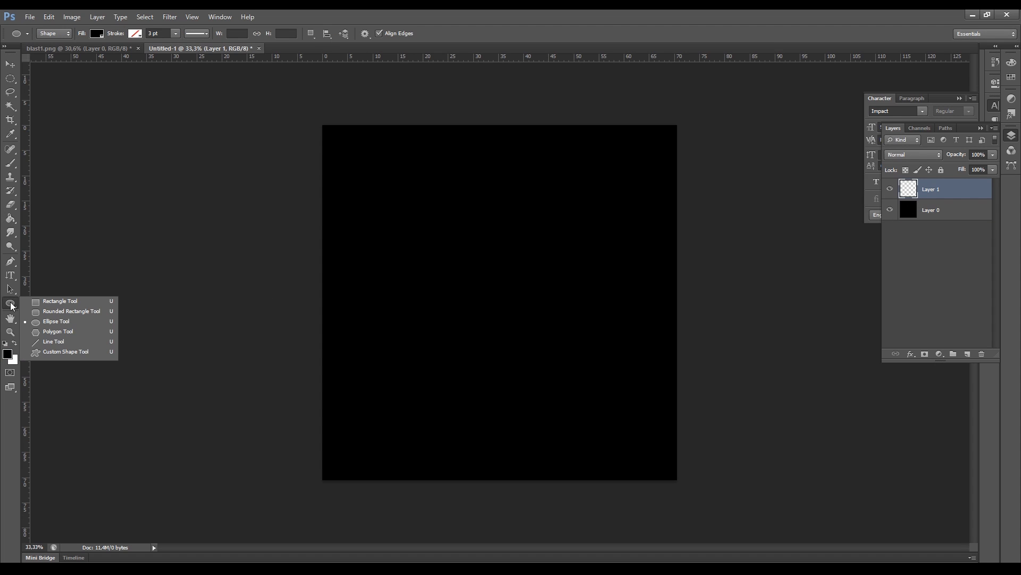
pyautogui.moveTo(65, 352)
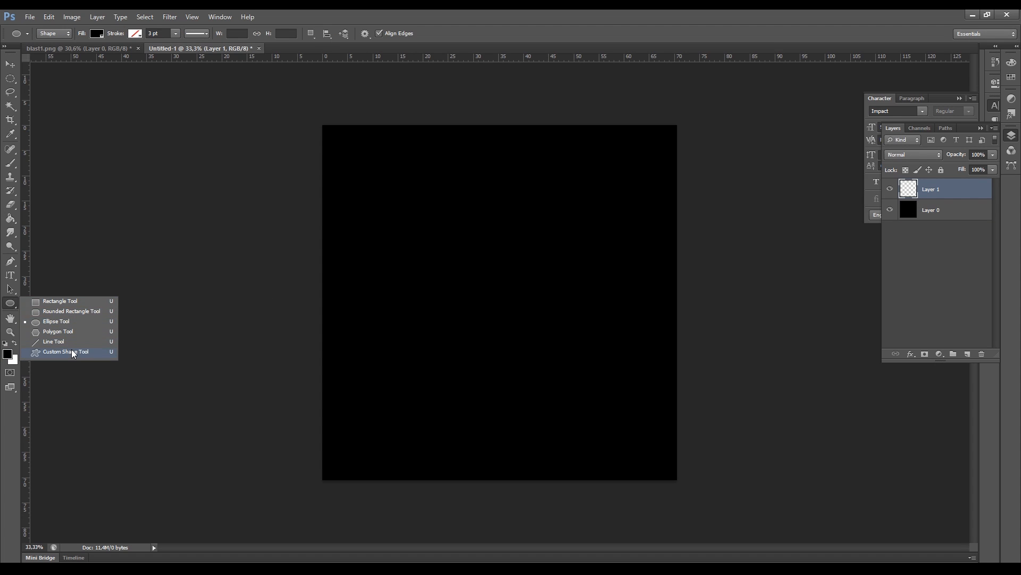
pyautogui.click(65, 352)
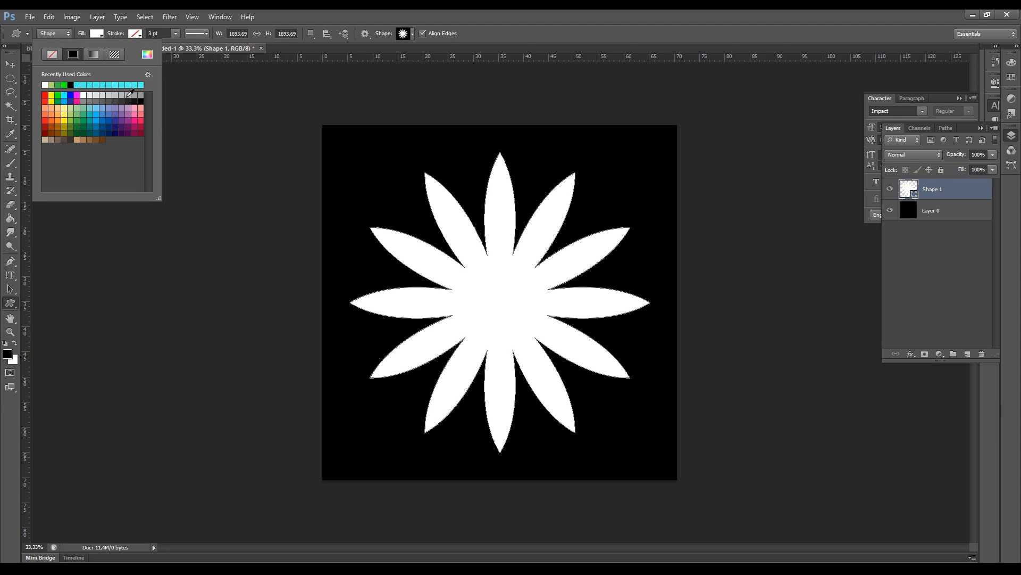
pyautogui.moveTo(279, 25)
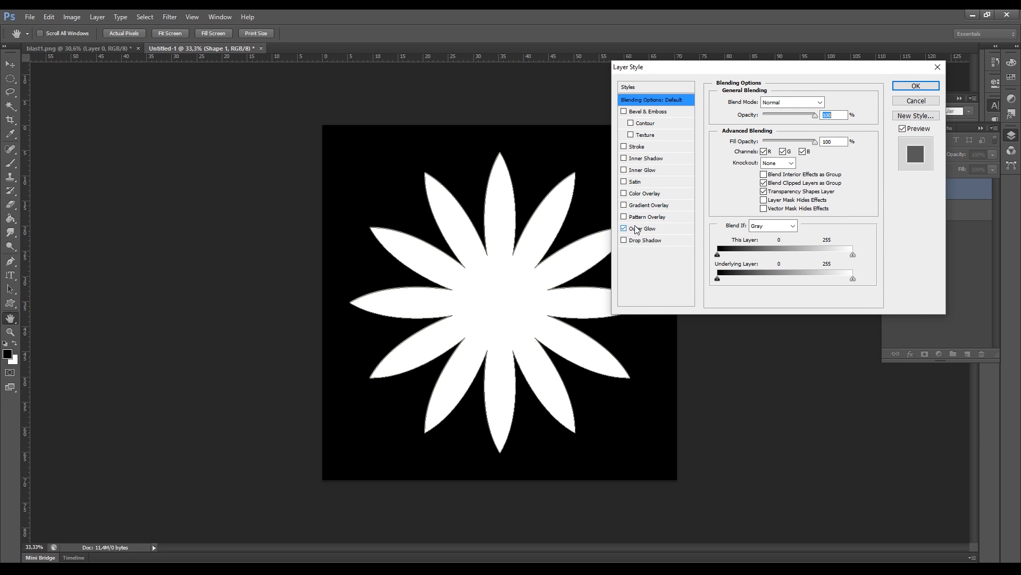
pyautogui.click(624, 228)
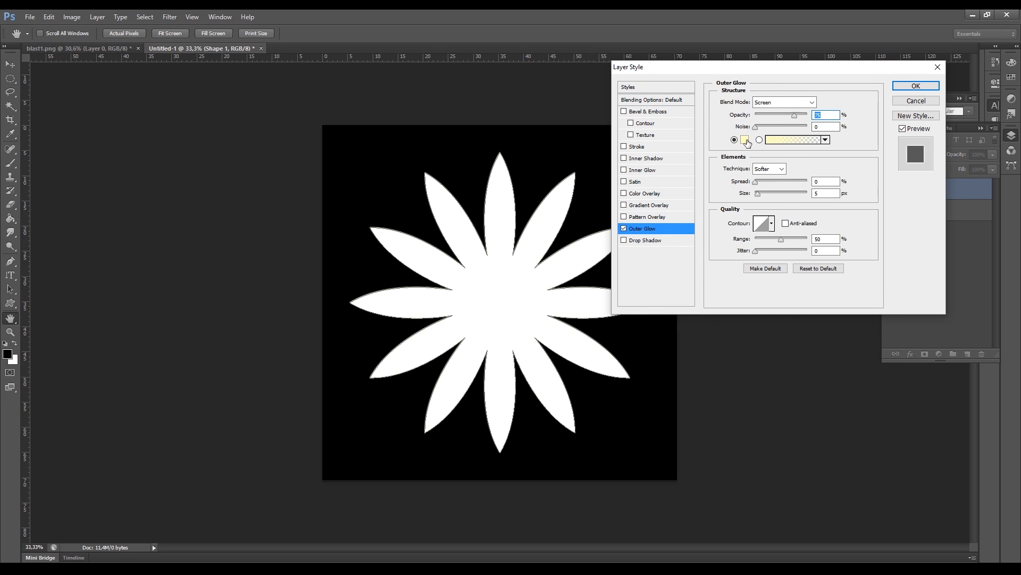
pyautogui.click(734, 139)
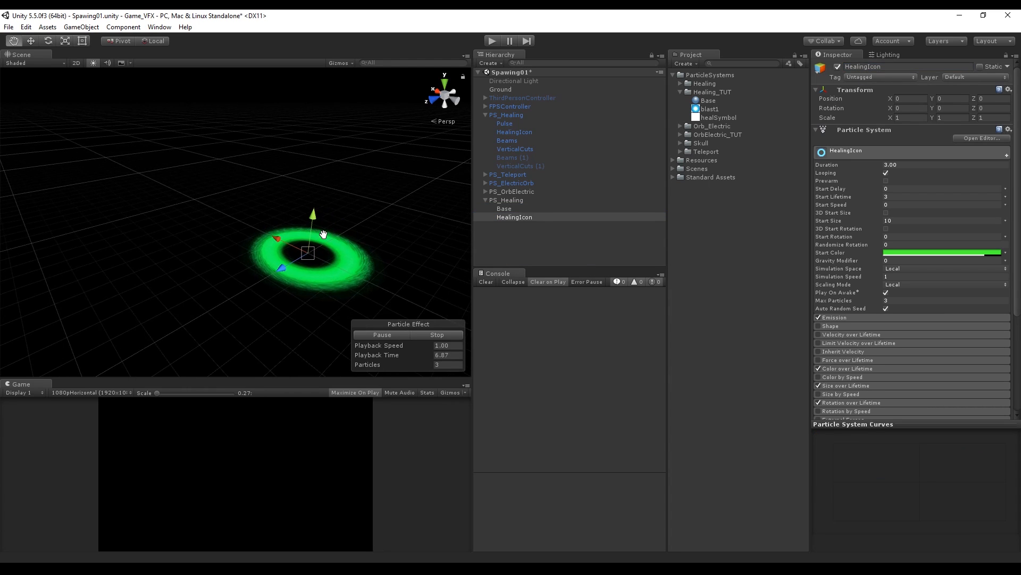
# Create a HealingIcon additive particle material with the healSymbol texture and apply it to HealingIcon
pyautogui.rightClick(712, 91)
pyautogui.write('HealingIcon')
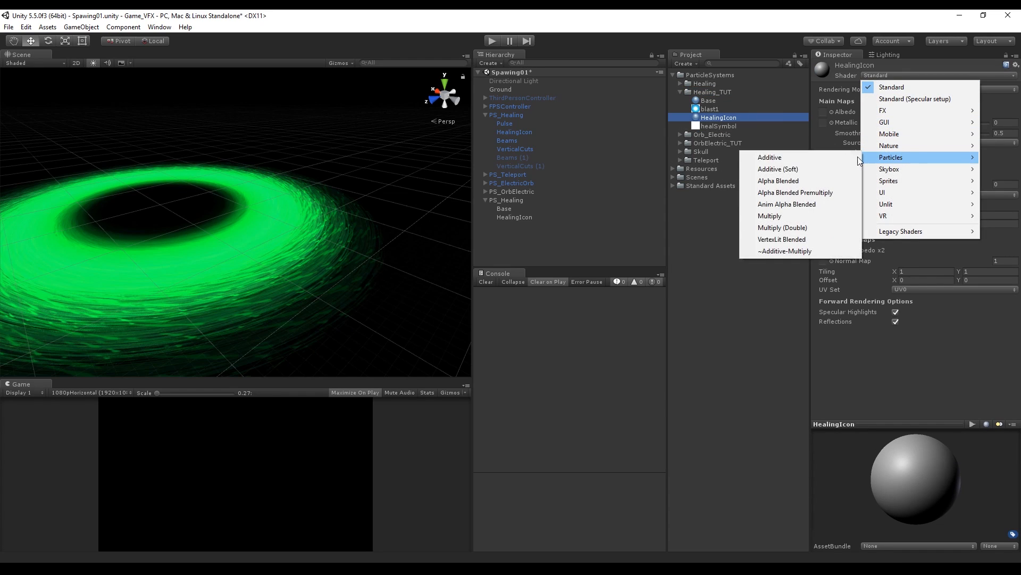
pyautogui.click(769, 156)
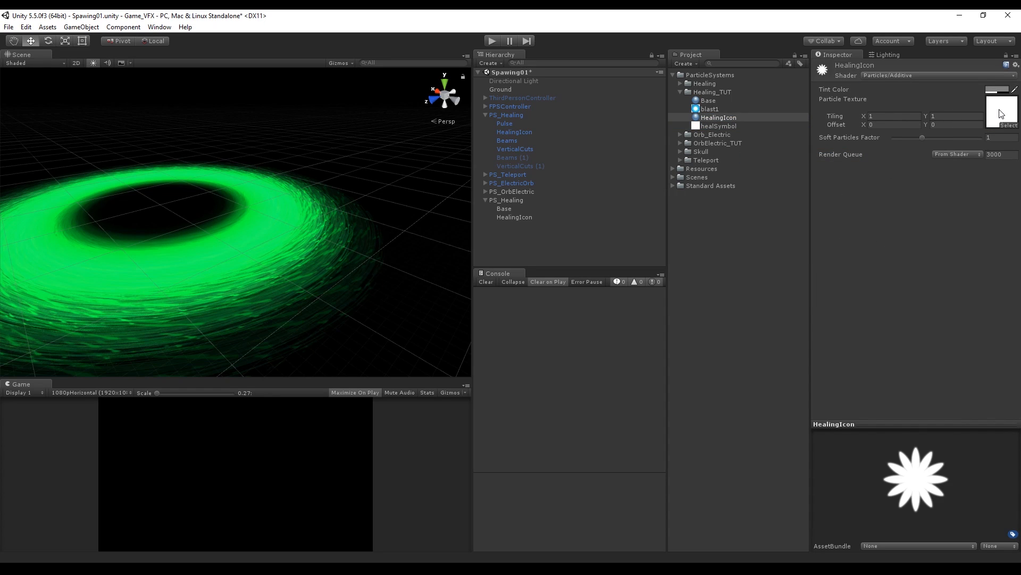
pyautogui.click(504, 208)
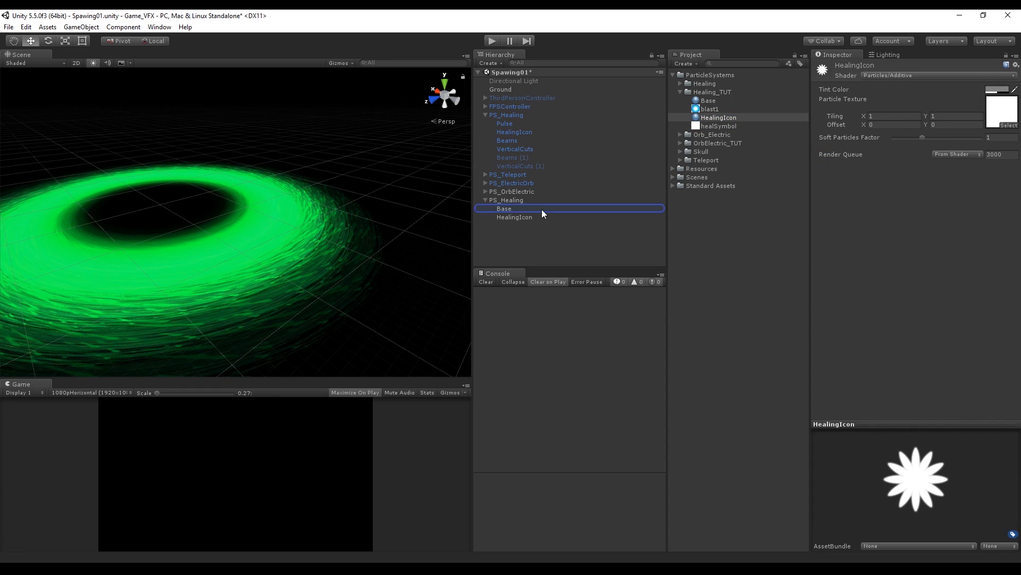
pyautogui.click(514, 217)
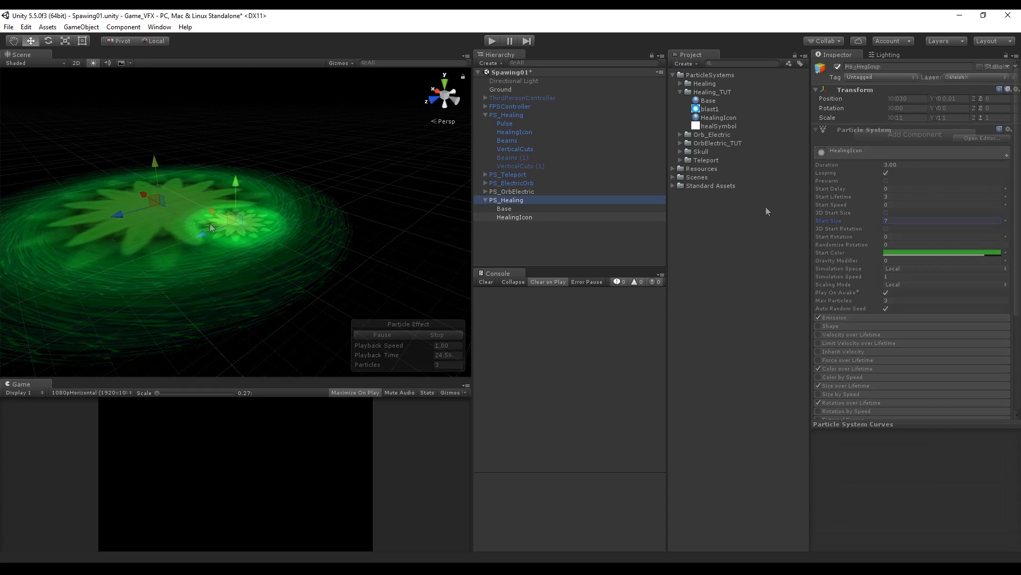
# Add a new Particle System named Particles as a child of PS_Healing
pyautogui.rightClick(507, 200)
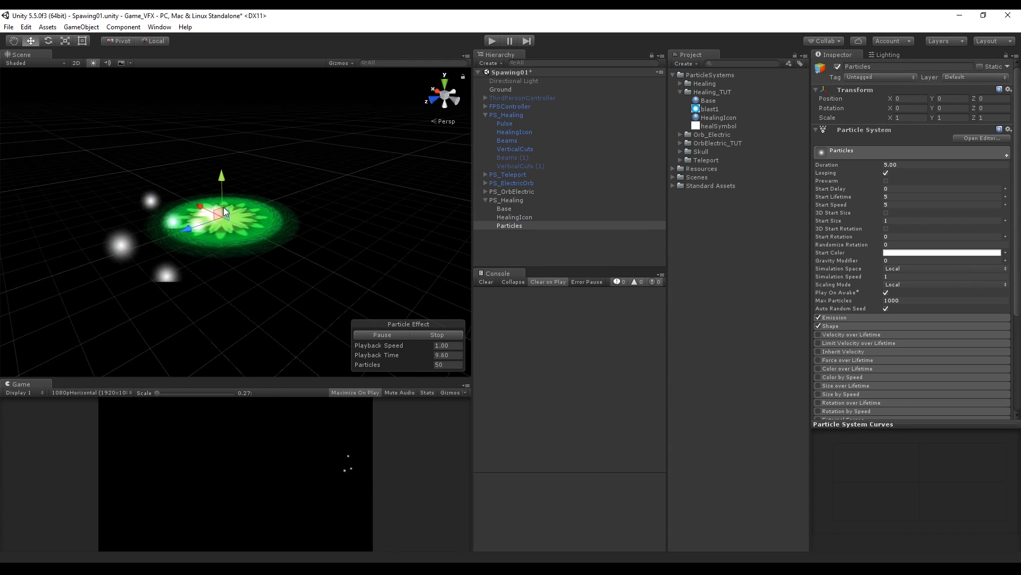
# Rotate Particles to X -90 so it emits upward, randomize speed and size, and widen the Shape radius
pyautogui.click(905, 107)
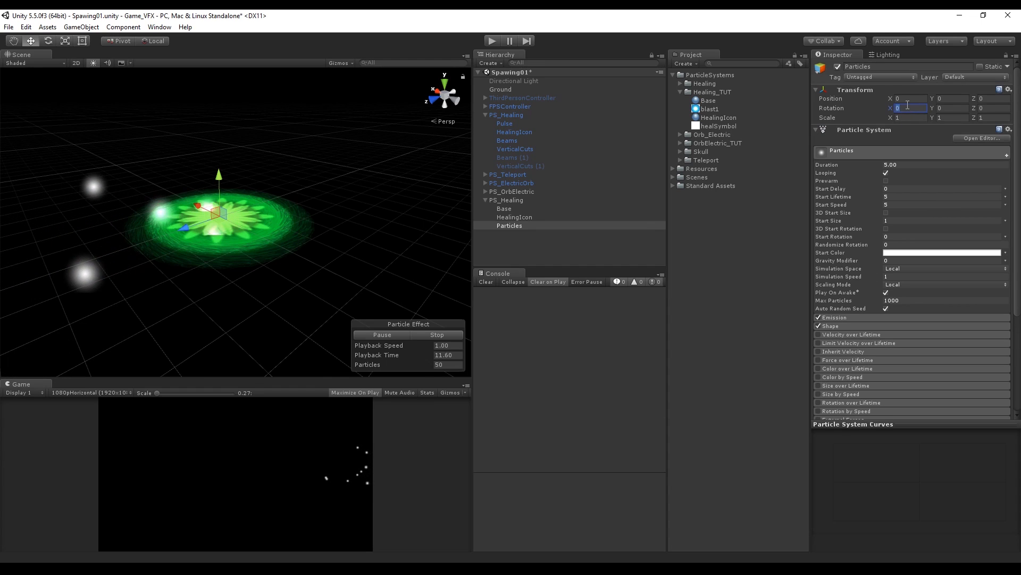
pyautogui.write('-90')
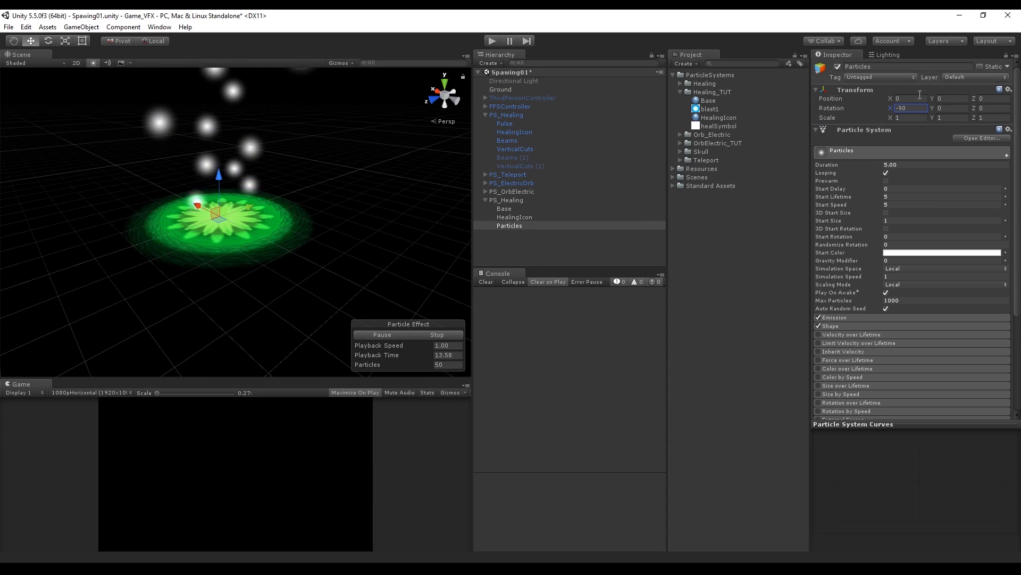
pyautogui.click(510, 225)
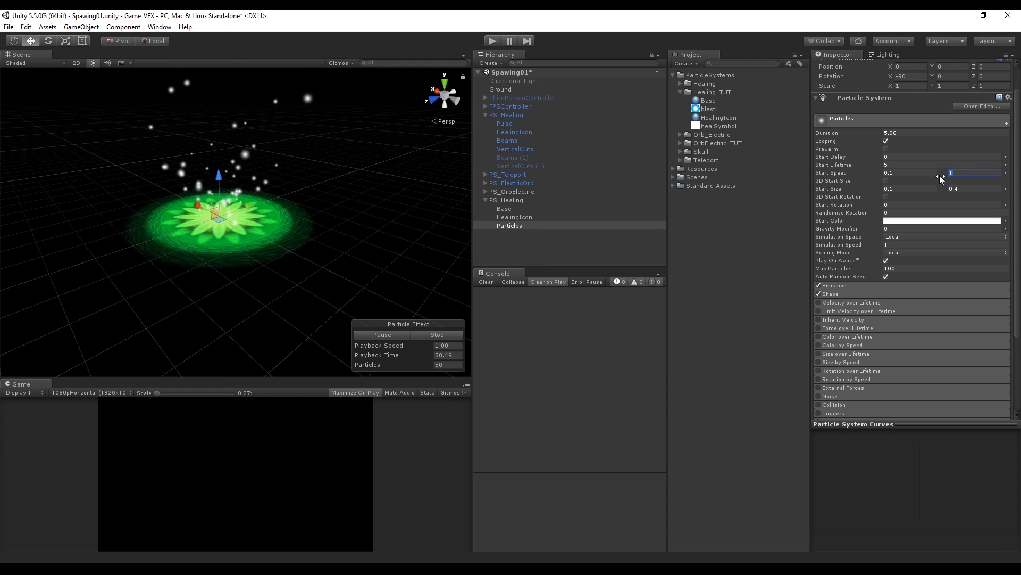
pyautogui.write('1.5')
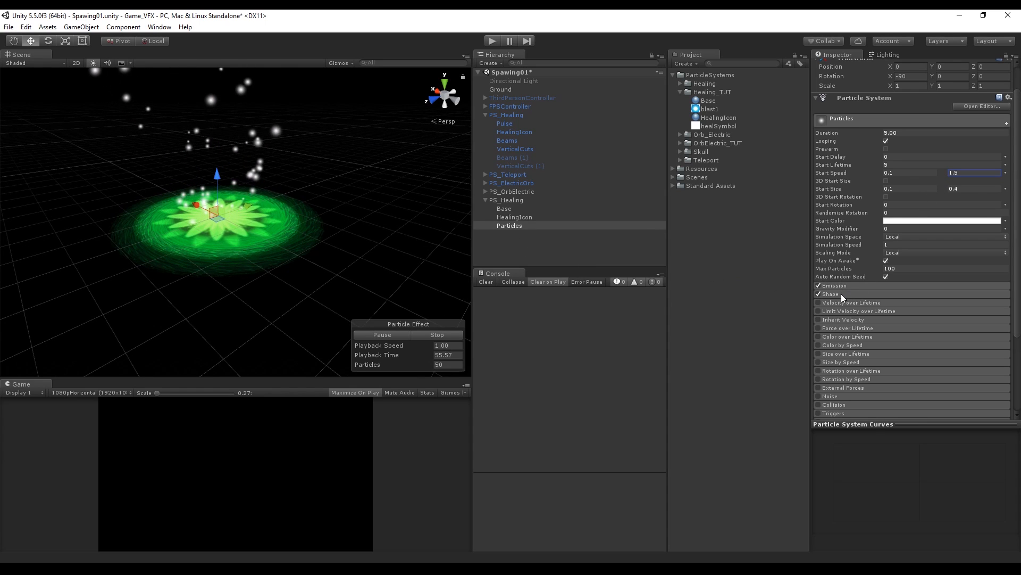
pyautogui.click(831, 293)
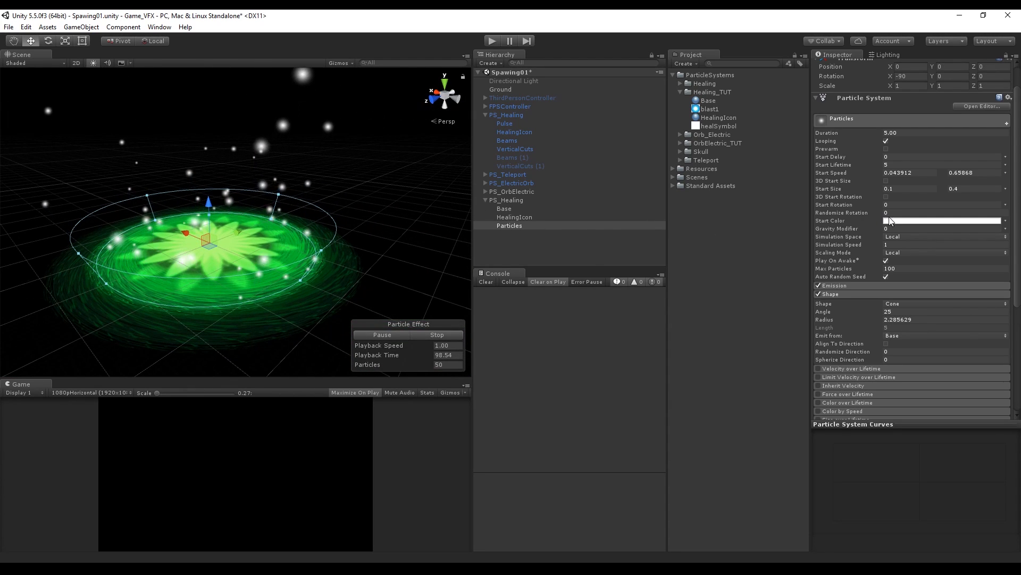
# Copy HealingIcon's green Start Color to Particles and enable Color over Lifetime with an alpha fade
pyautogui.click(942, 221)
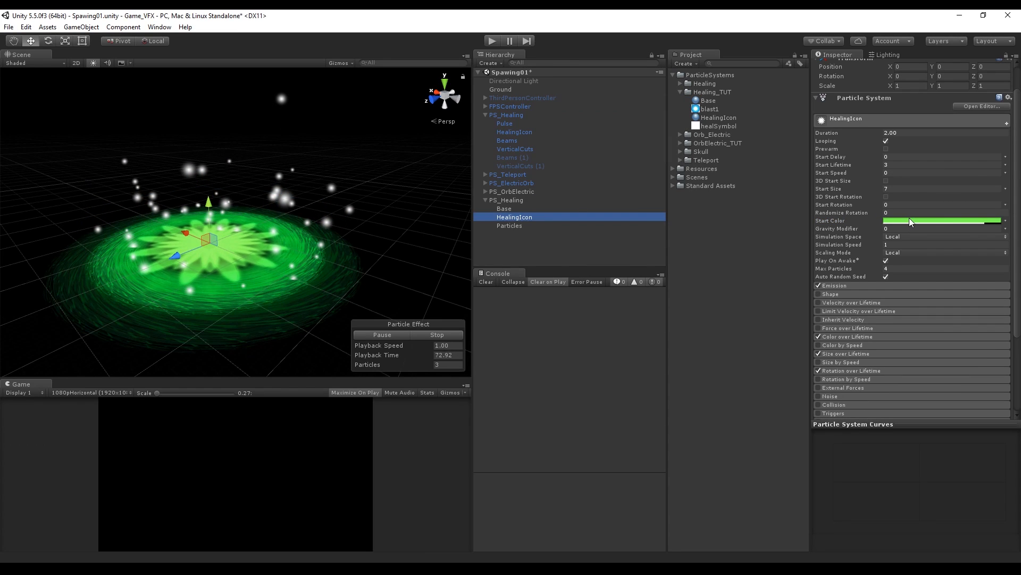
pyautogui.click(510, 226)
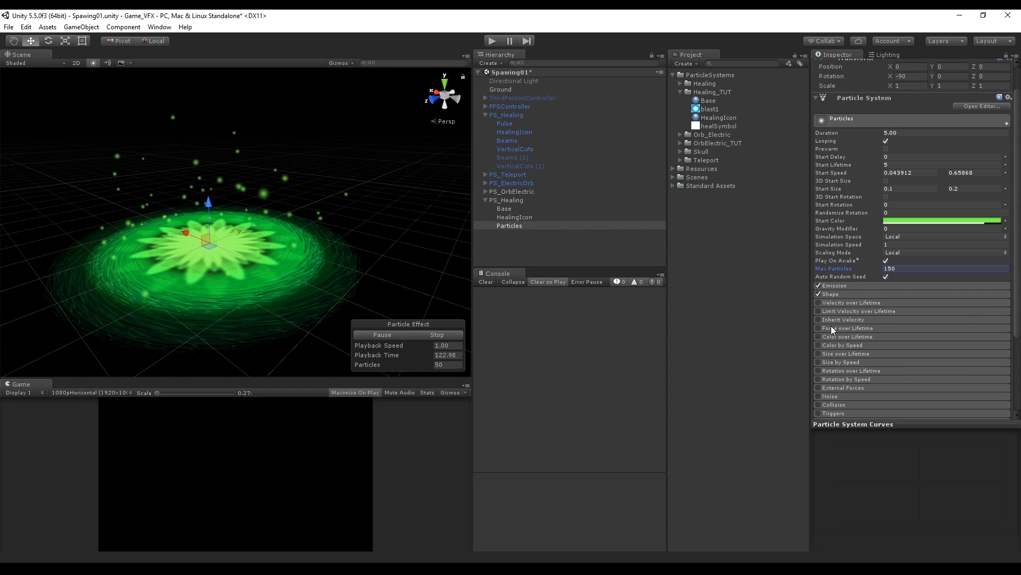
pyautogui.click(818, 336)
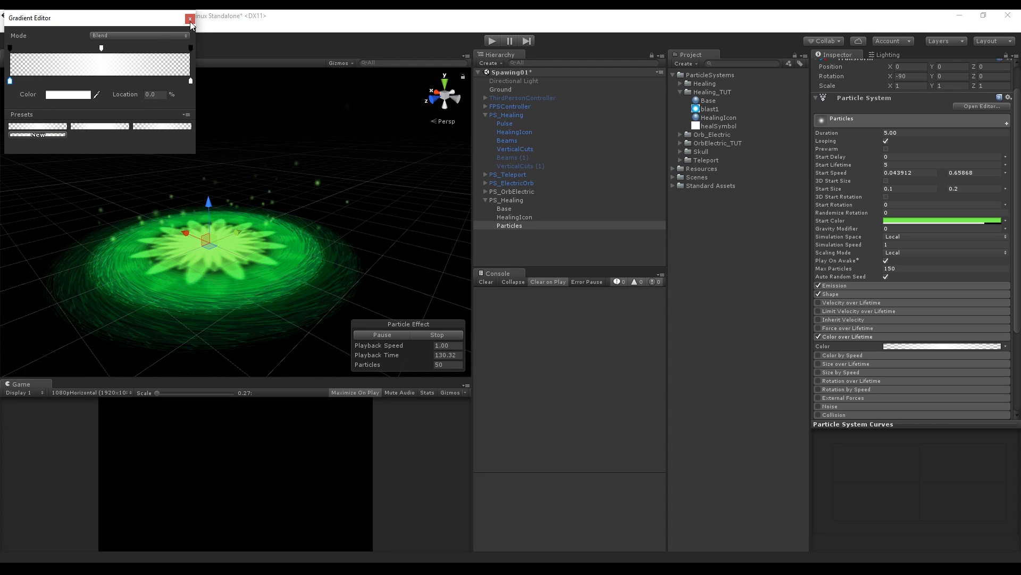
pyautogui.click(189, 19)
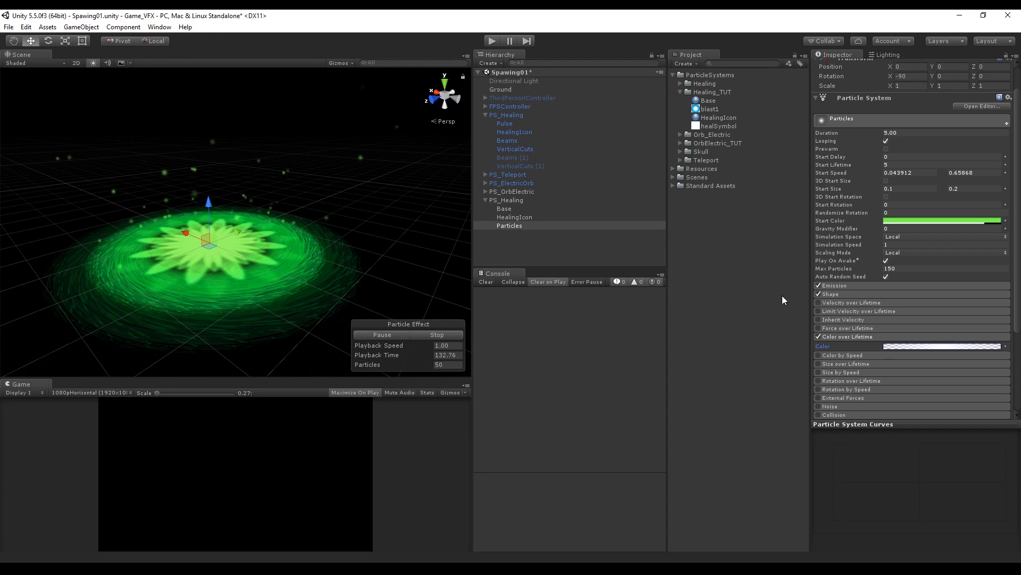
# Enable Size over Lifetime with an adjusted curve and turn on Velocity over Lifetime
pyautogui.click(819, 353)
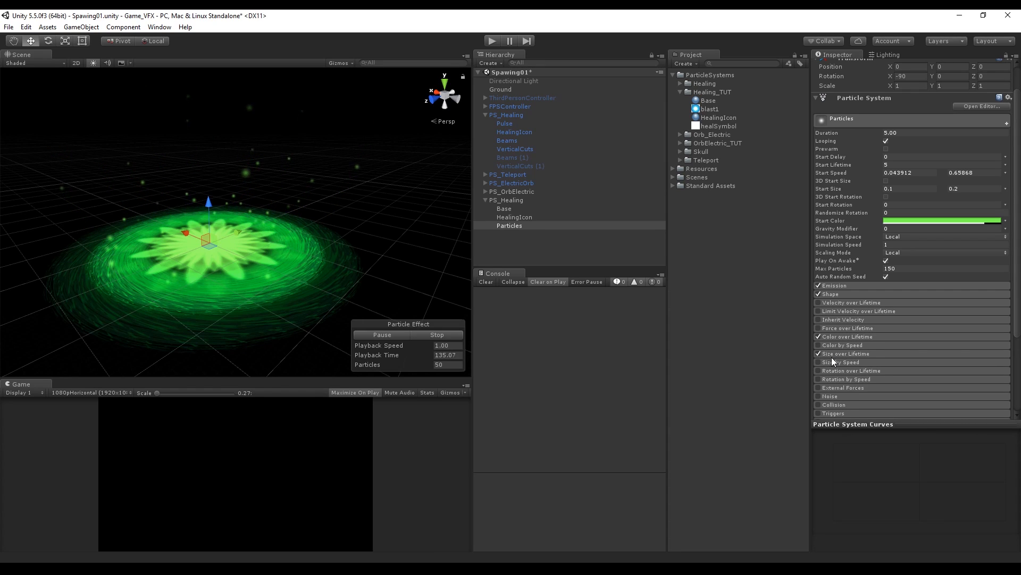
pyautogui.click(845, 353)
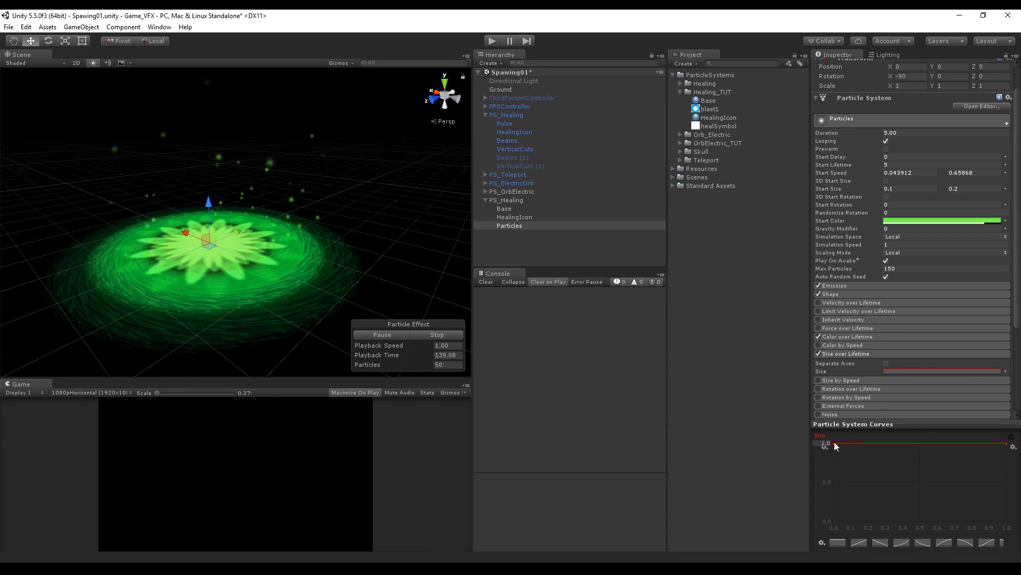
pyautogui.moveTo(834, 445); pyautogui.dragTo(834, 456)
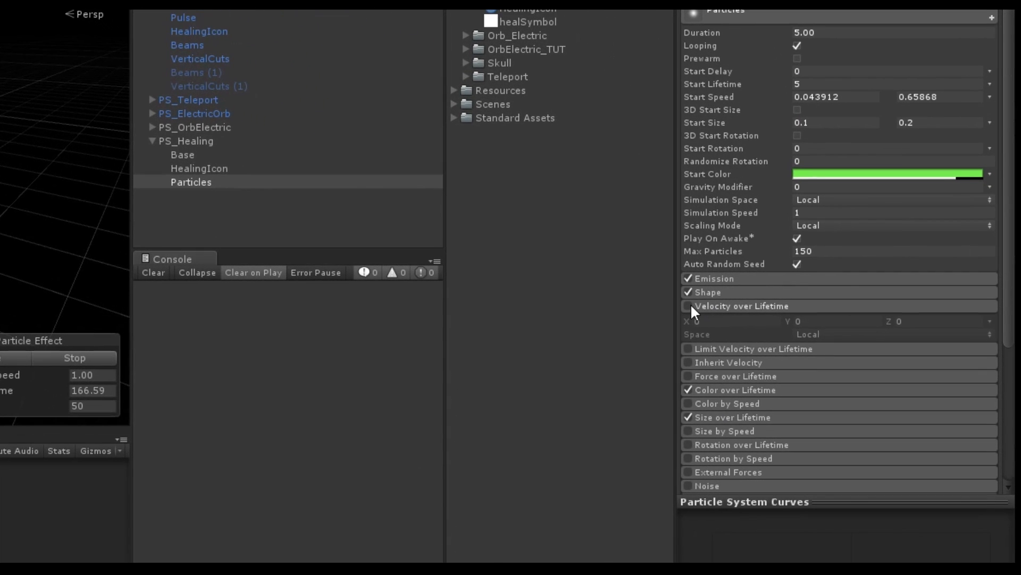
pyautogui.click(685, 306)
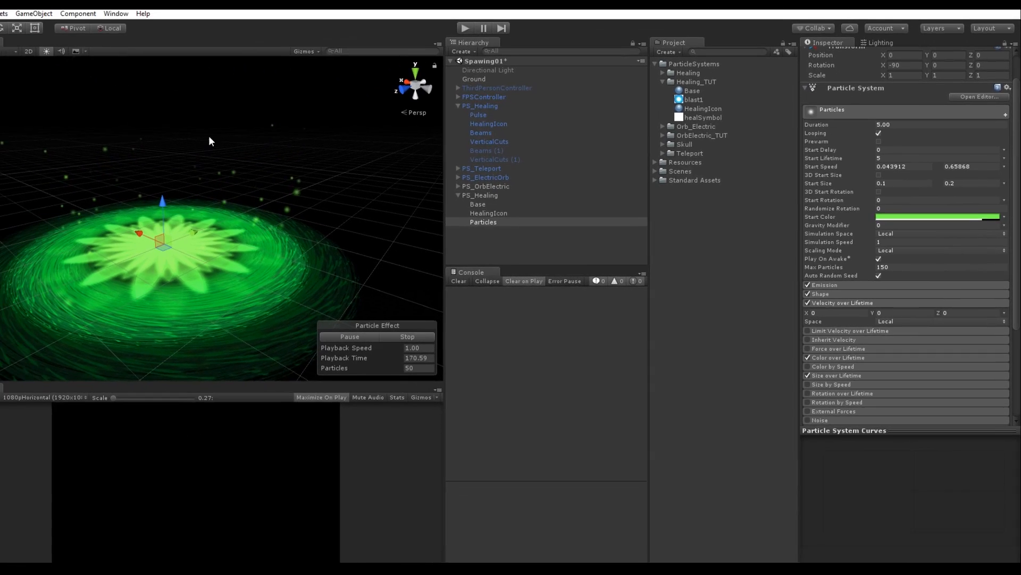
# Set Velocity over Lifetime to random -3 to 3, Emission rate 25, and Start Lifetime to a random range
pyautogui.click(1005, 313)
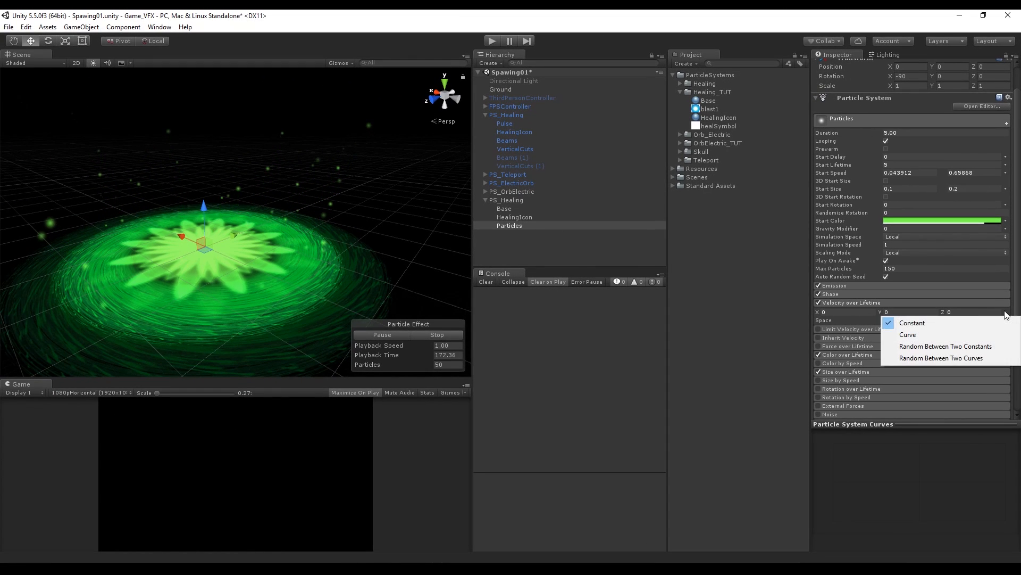
pyautogui.click(912, 323)
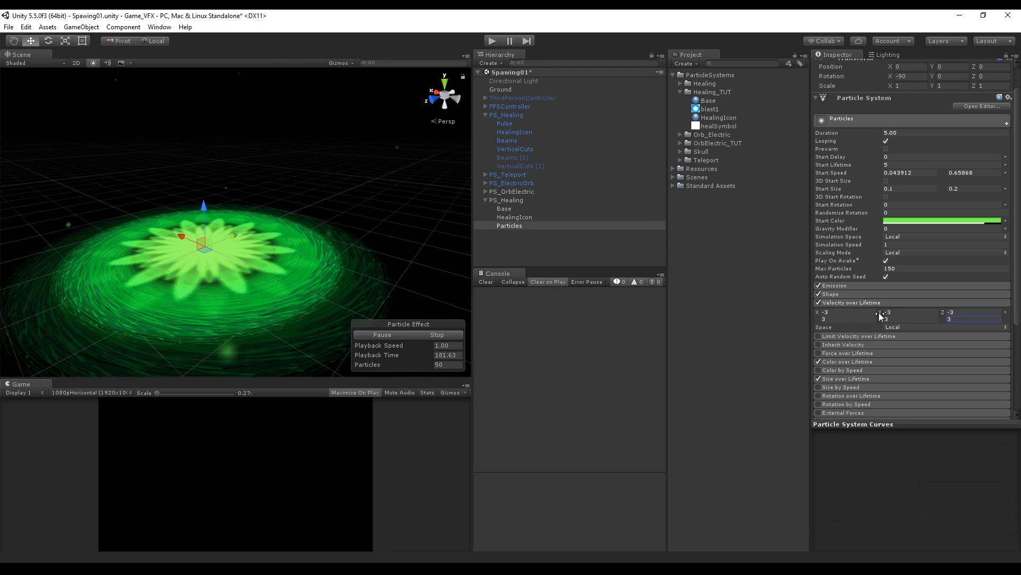
pyautogui.click(847, 312)
pyautogui.write('25')
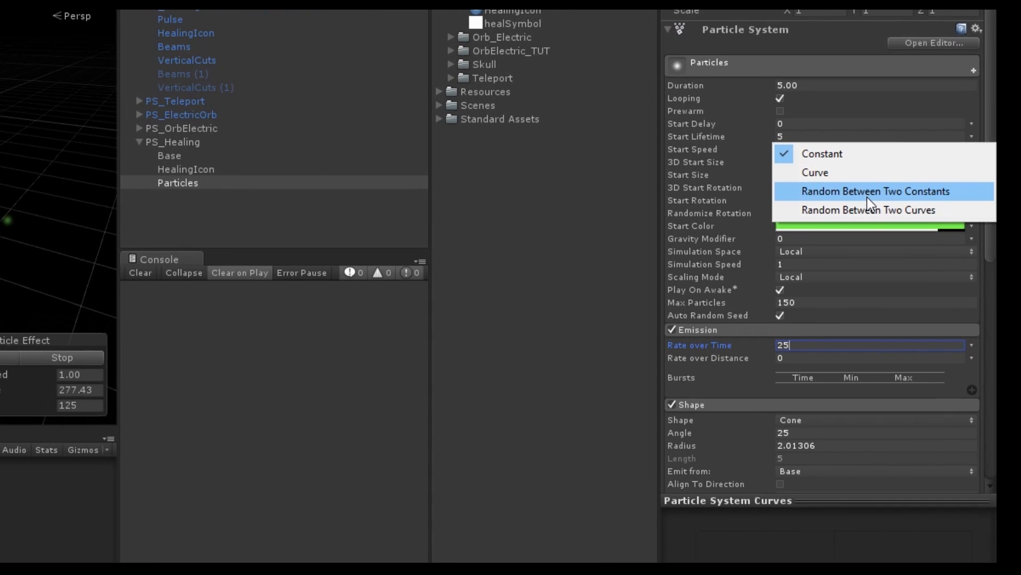
pyautogui.click(876, 191)
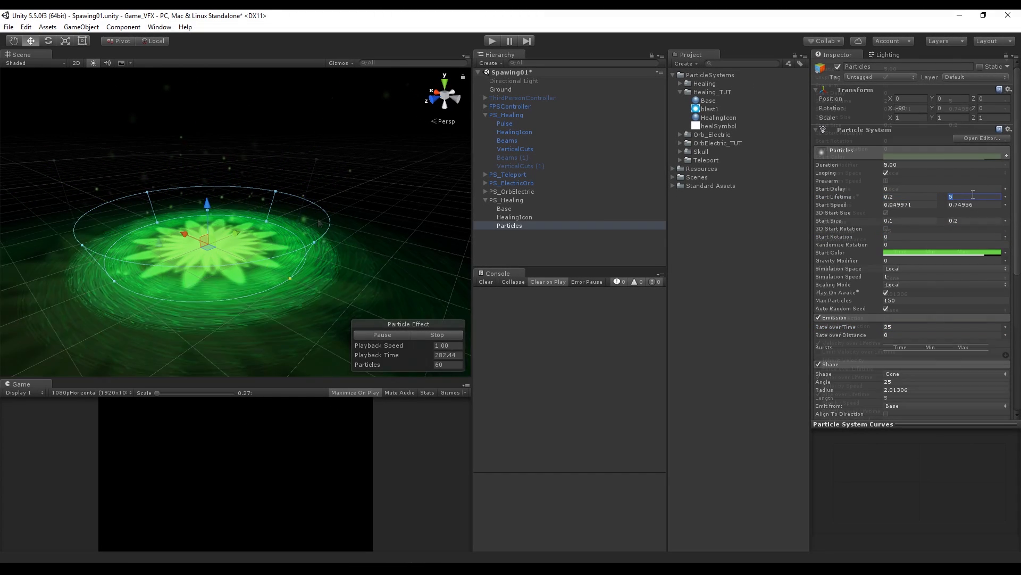
# Set Start Lifetime to 2–5 and Renderer Max Particle Size to 3
pyautogui.scroll(-3)
pyautogui.write('3')
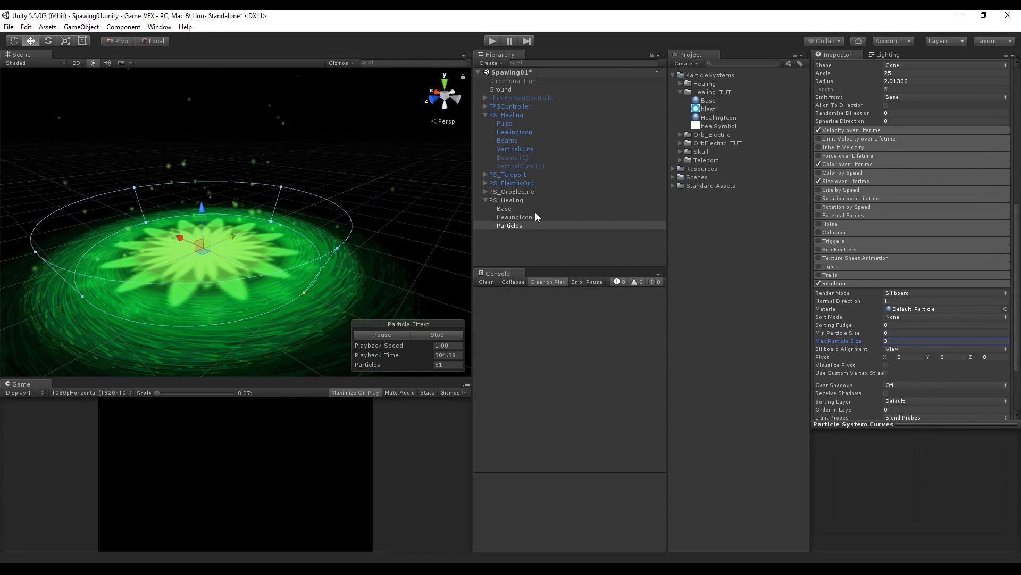
pyautogui.click(504, 208)
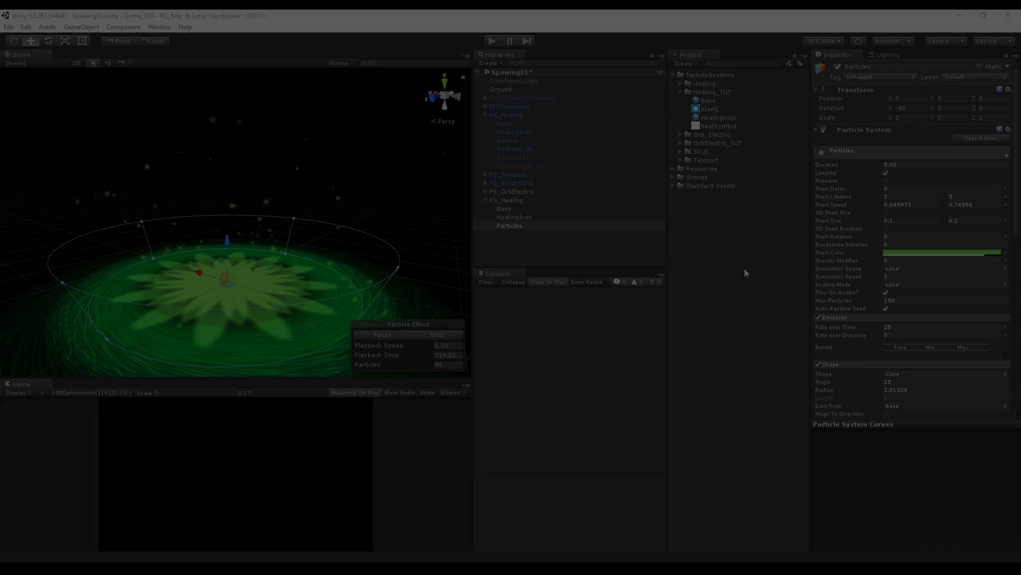
# Duplicate the HealingIcon material as PointOfLight and assign the pointOfLight01 texture
pyautogui.click(712, 91)
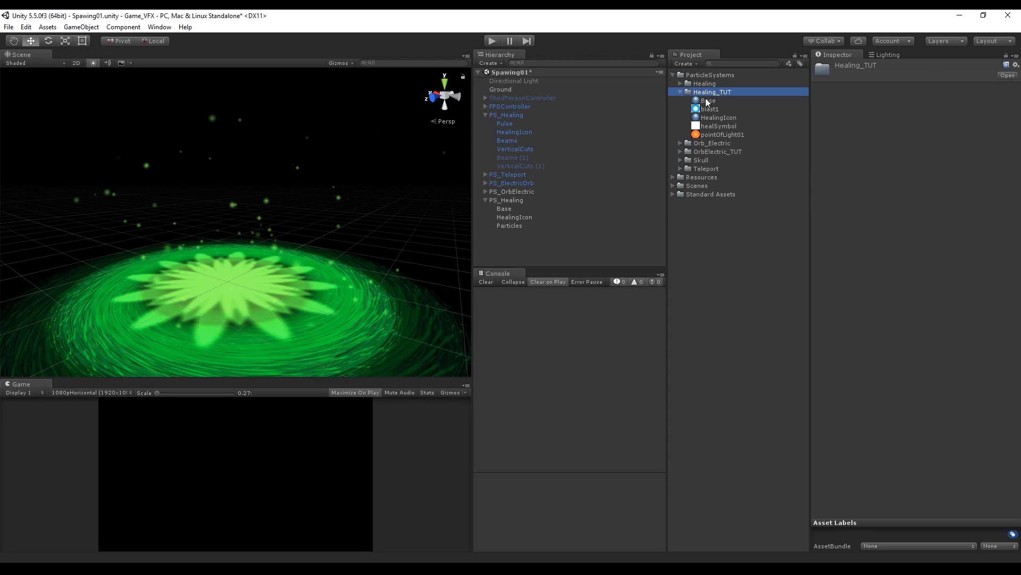
pyautogui.click(719, 117)
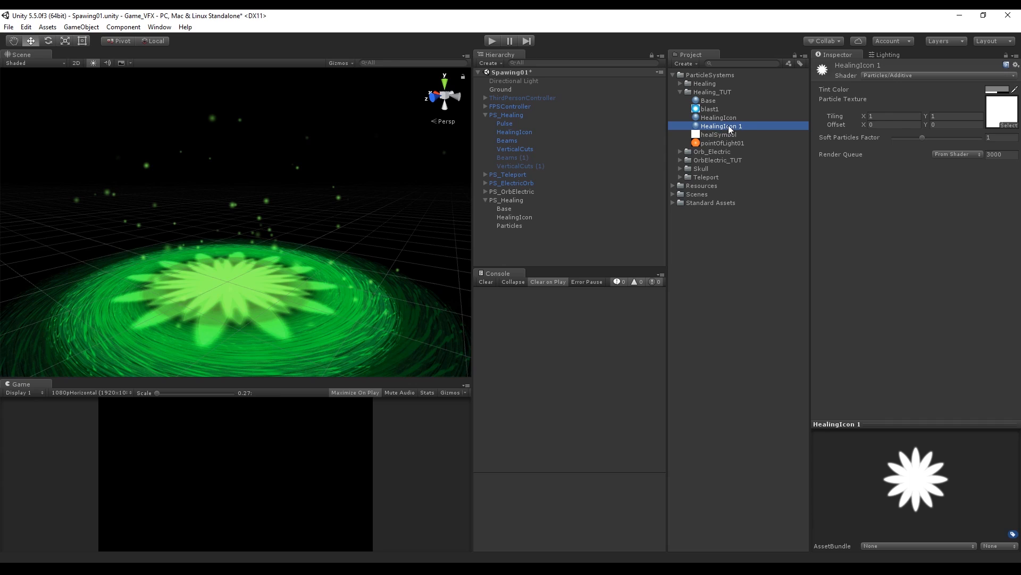
pyautogui.click(719, 134)
pyautogui.write('PointOfLight')
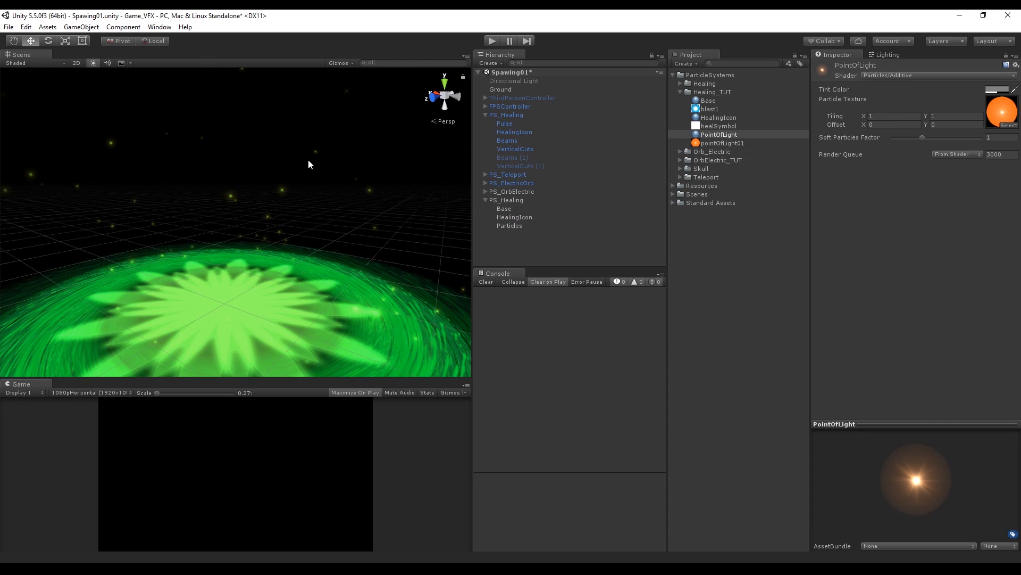
pyautogui.moveTo(471, 224)
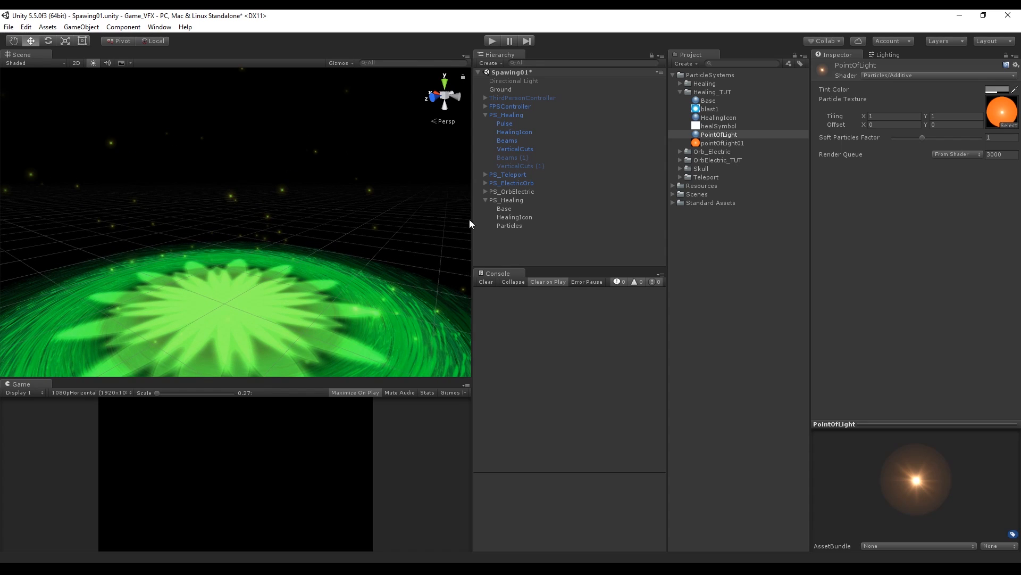
# Duplicate Particles as VerticalCuts and assign the PointOfLight material in its Renderer
pyautogui.click(510, 225)
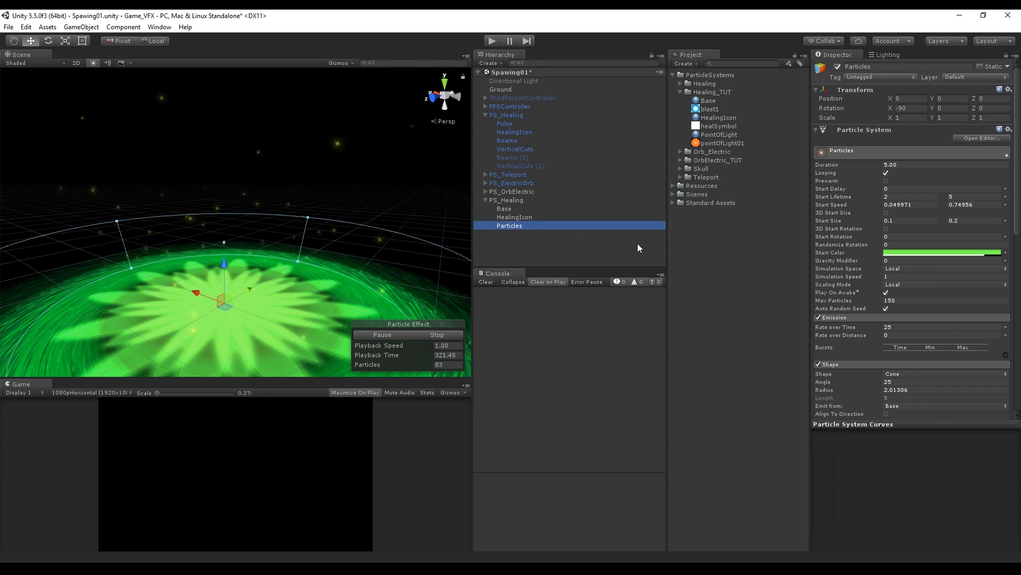
pyautogui.click(514, 217)
pyautogui.write('.4')
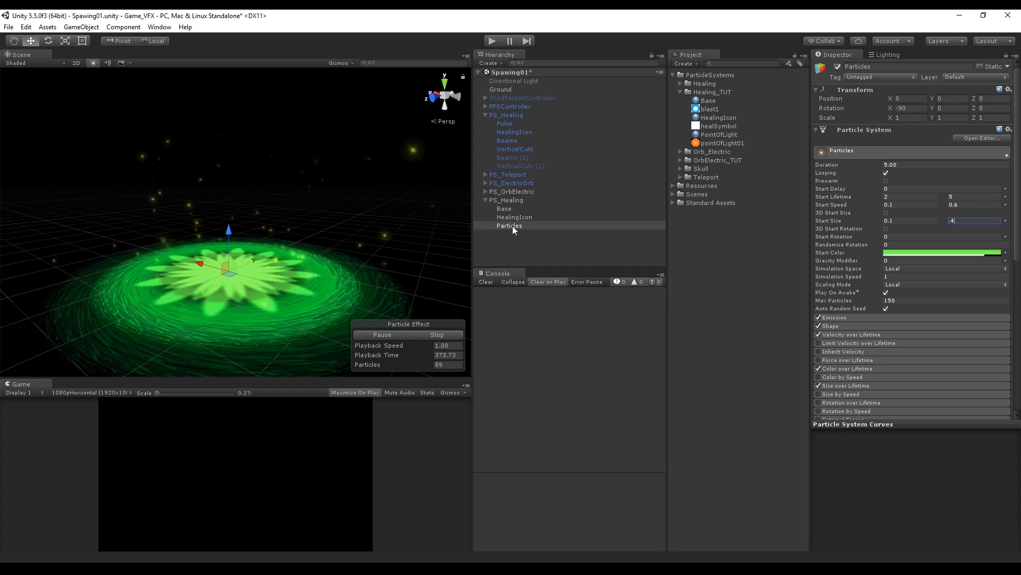
pyautogui.click(515, 234)
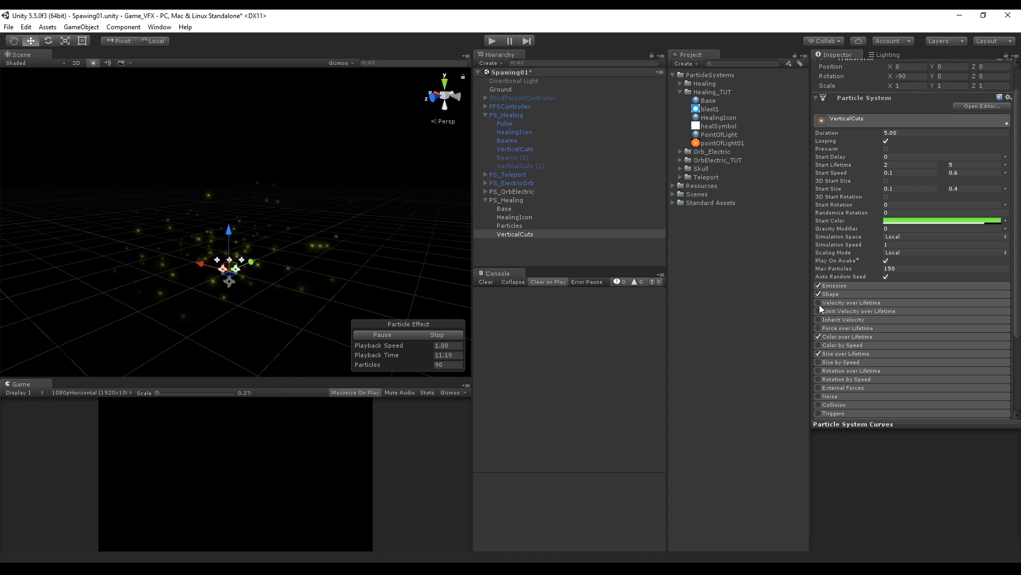
pyautogui.moveTo(339, 250)
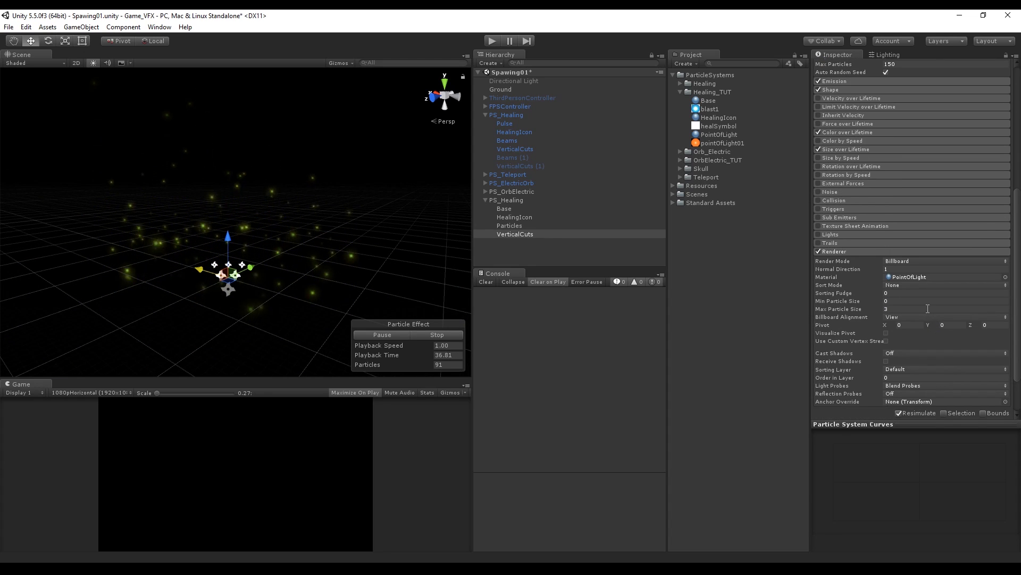
pyautogui.click(944, 260)
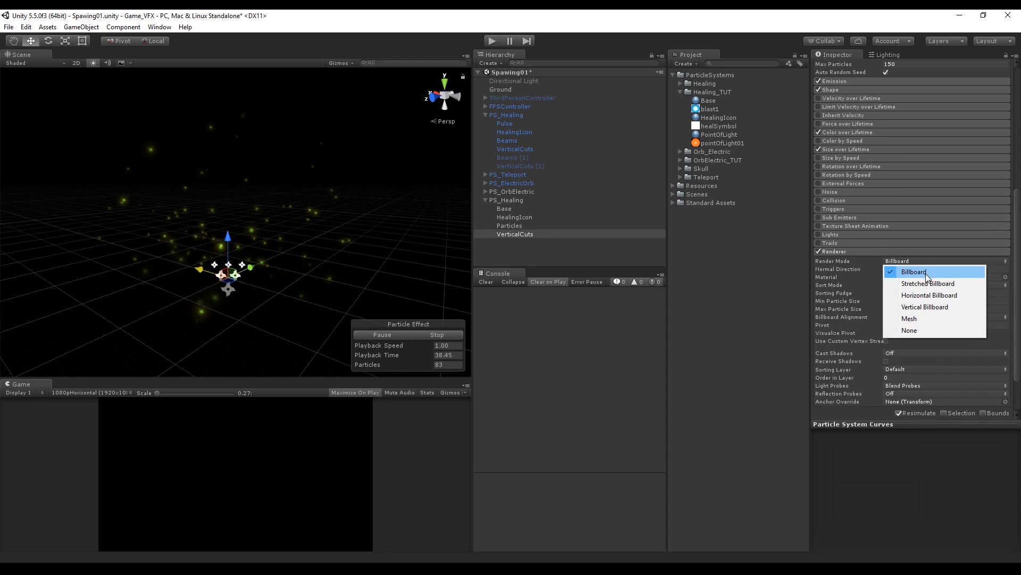
pyautogui.moveTo(928, 283)
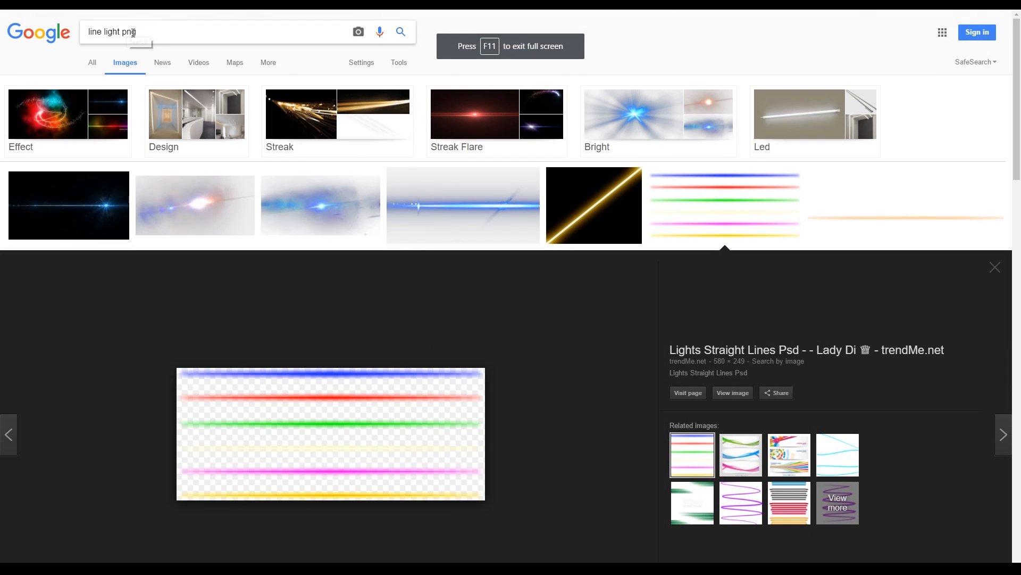
# Preview the straight coloured light lines image from the 'line light png' search
pyautogui.click(995, 267)
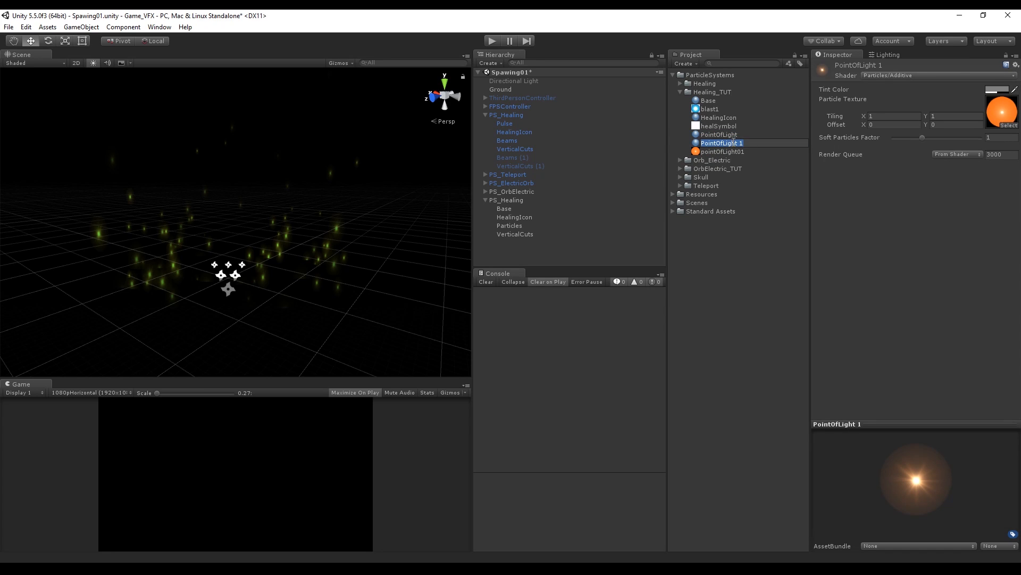
# Rename the duplicated material VerticalCut and assign the light-line streak texture
pyautogui.click(719, 151)
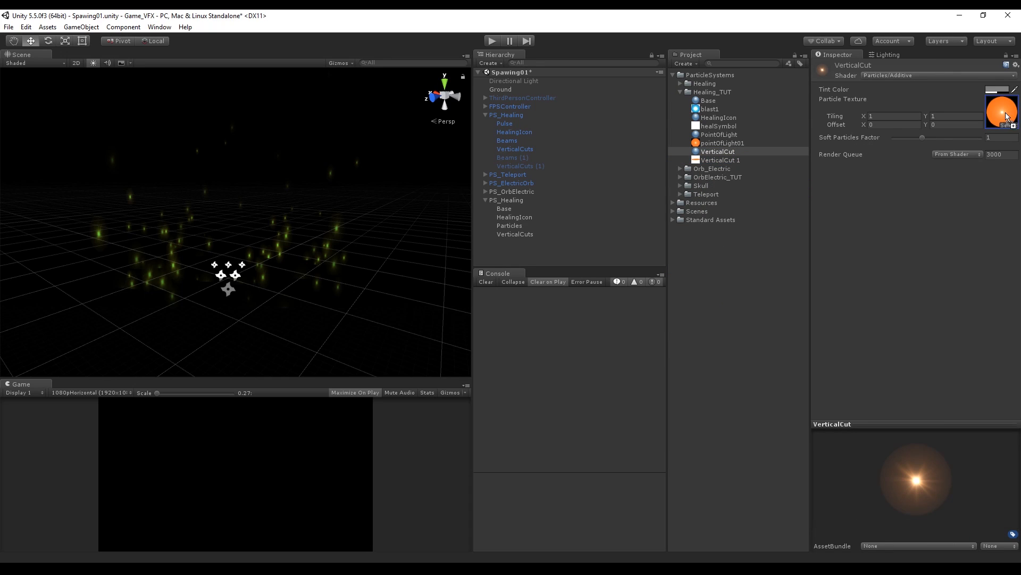
pyautogui.click(515, 234)
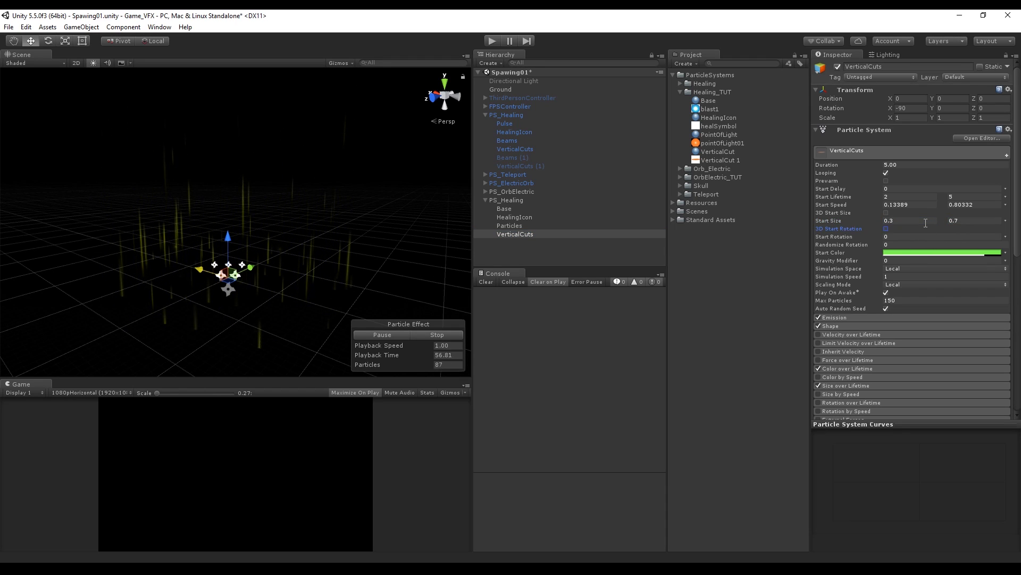
# Set VerticalCuts start speed range from 5, lifetime 1–4, sizes 0.4–1, and a 2.5-radius cone emitter
pyautogui.click(909, 204)
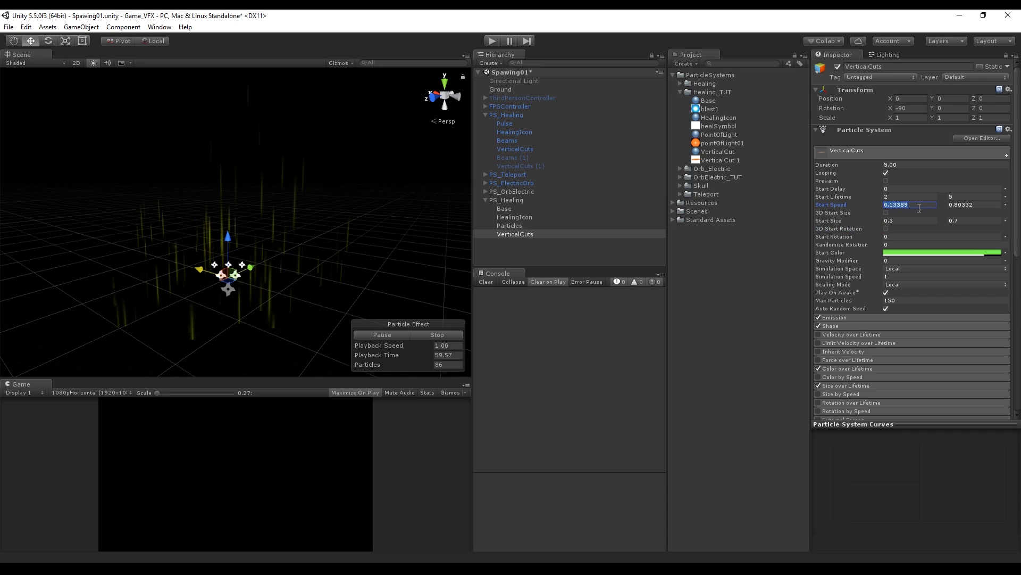
pyautogui.write('5')
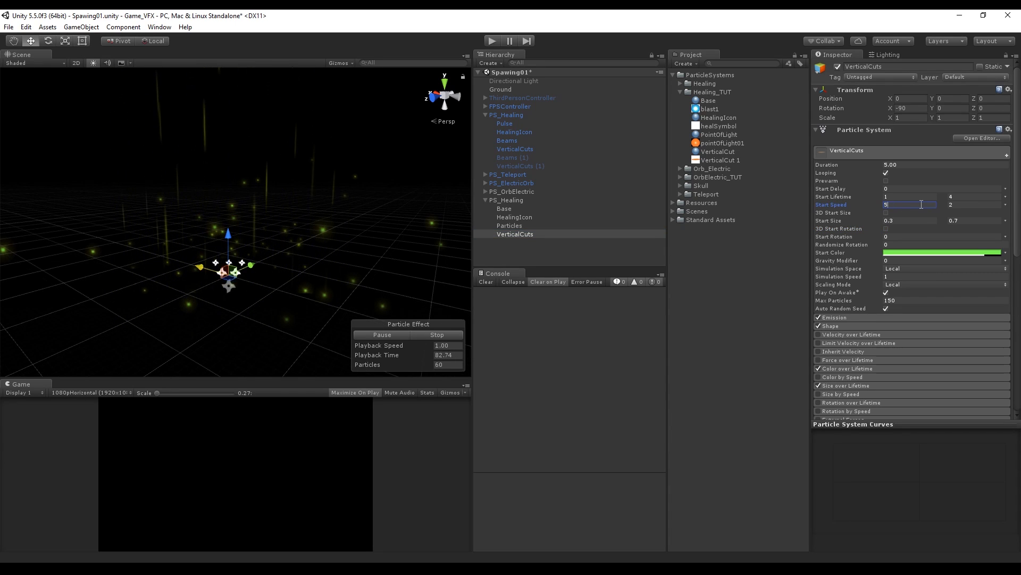
pyautogui.click(974, 205)
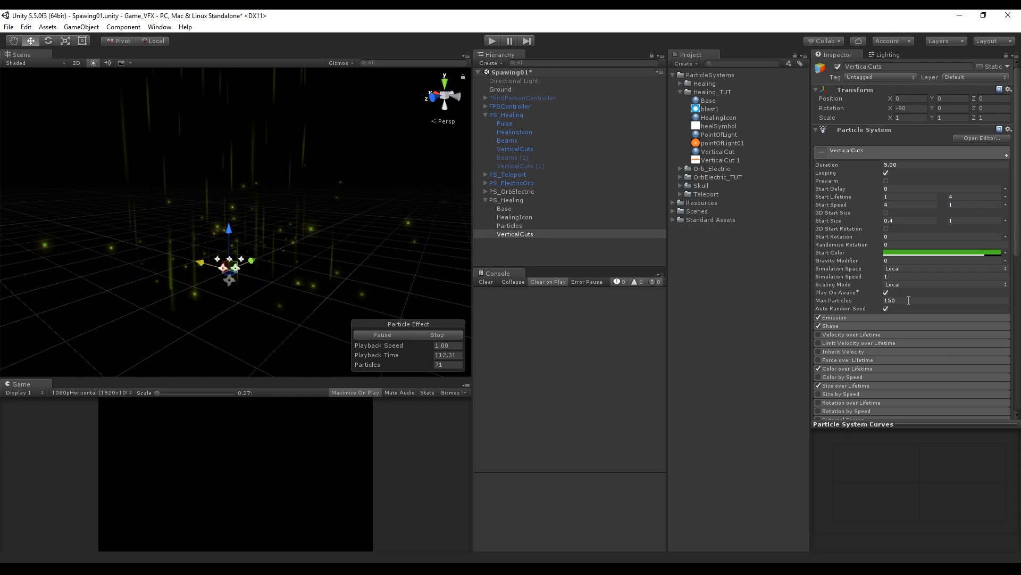
pyautogui.moveTo(885, 292)
pyautogui.write('100')
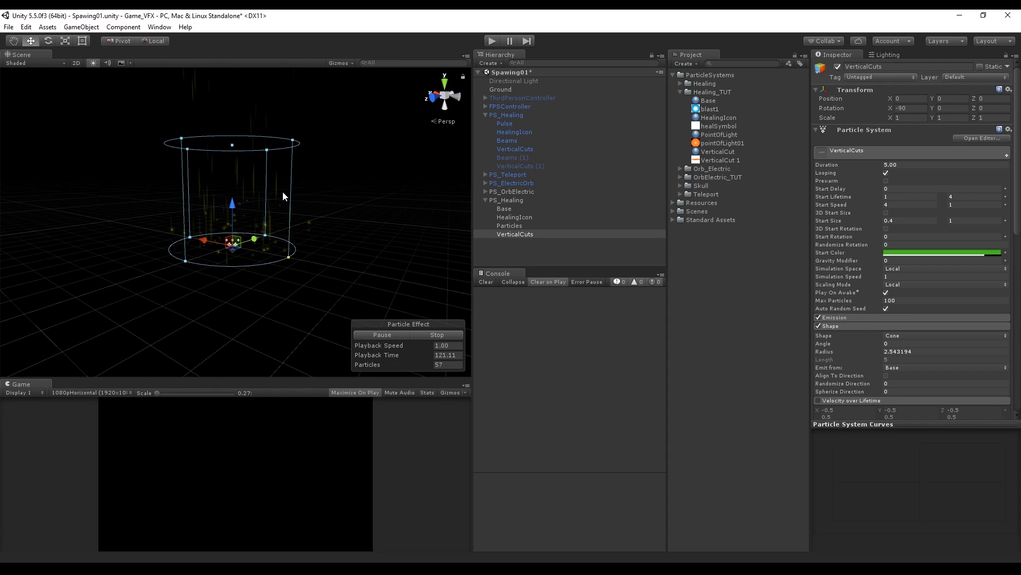
pyautogui.click(514, 234)
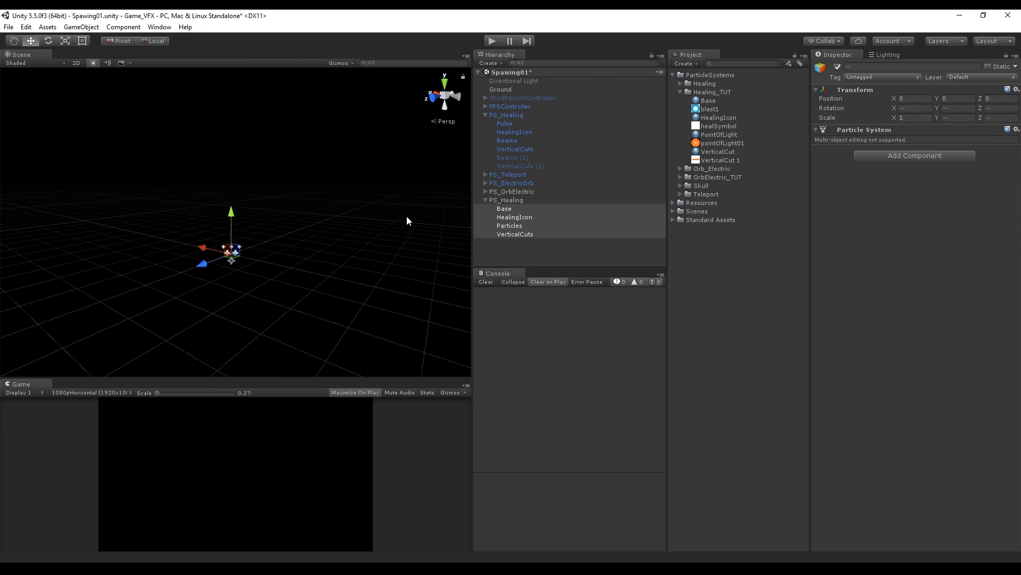
# Add a Point Light named ParticleLight with range 4 and a cyan colour
pyautogui.click(514, 217)
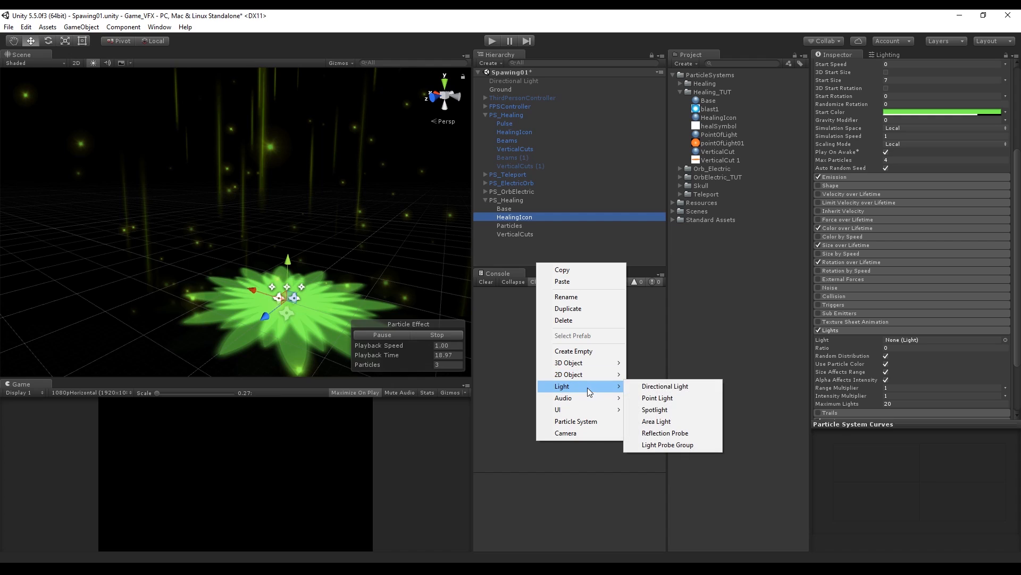
pyautogui.click(656, 397)
pyautogui.write('ParticleLight')
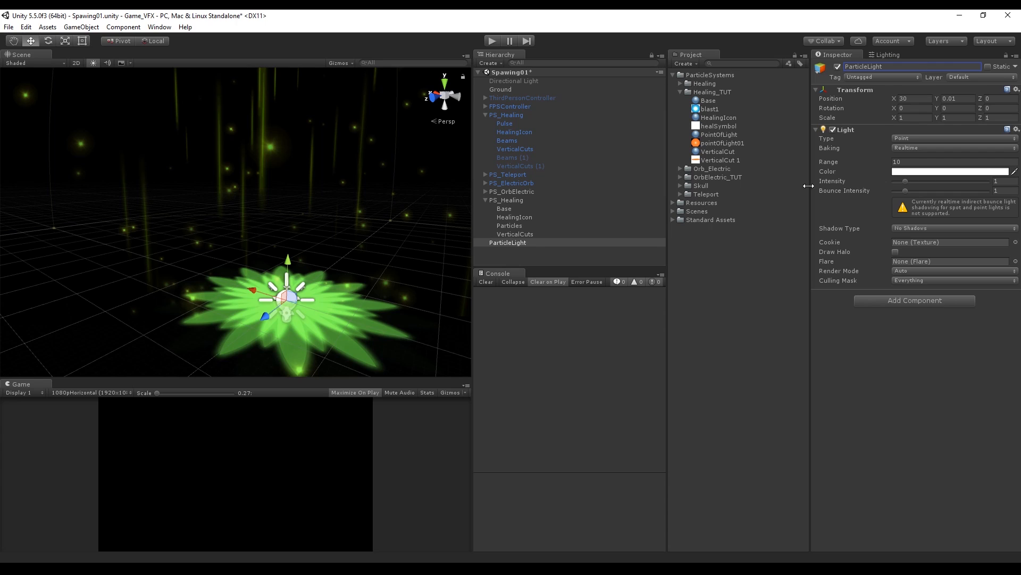
pyautogui.click(953, 162)
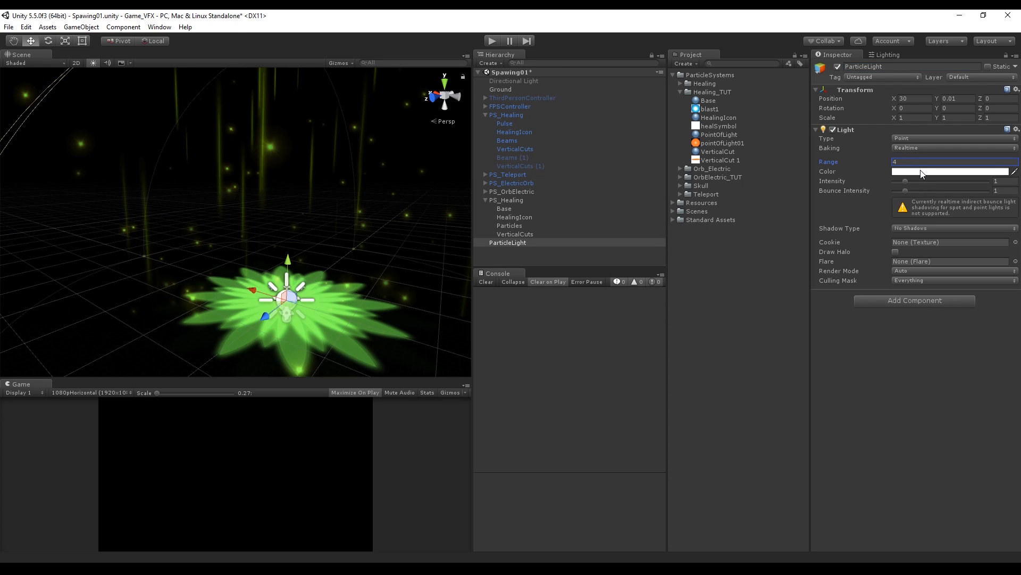
pyautogui.click(951, 171)
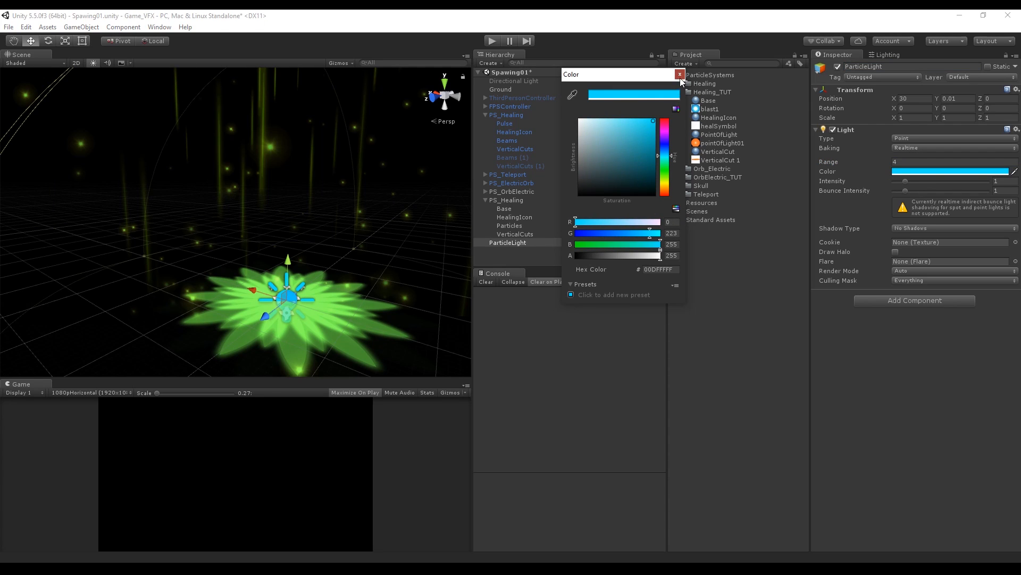
pyautogui.click(679, 73)
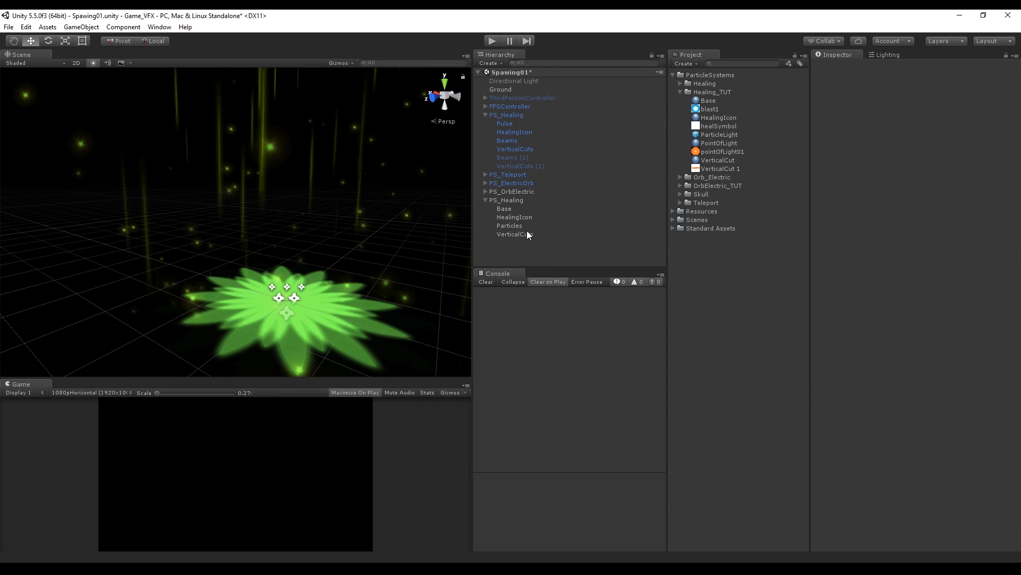
# Enable Base's Lights module with ParticleLight, range multiplier 8.24, intensity 16.6, max 3 lights
pyautogui.click(503, 209)
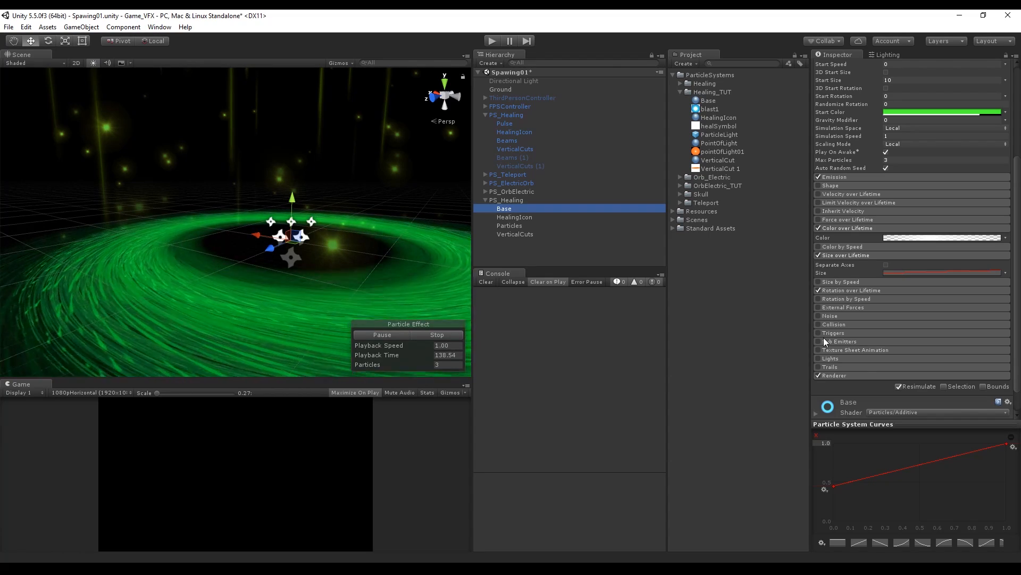
pyautogui.click(831, 358)
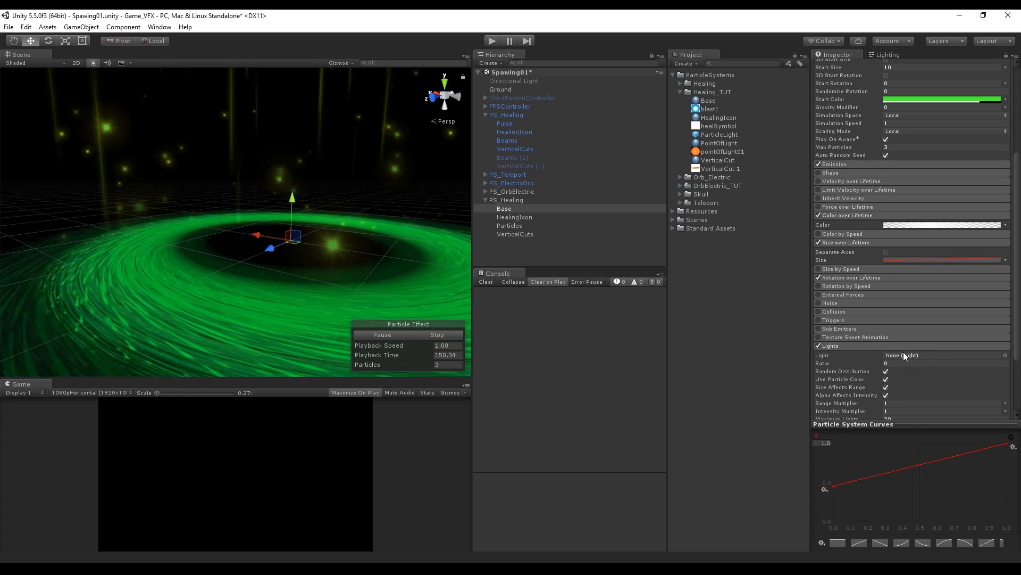
pyautogui.click(945, 354)
pyautogui.write('1')
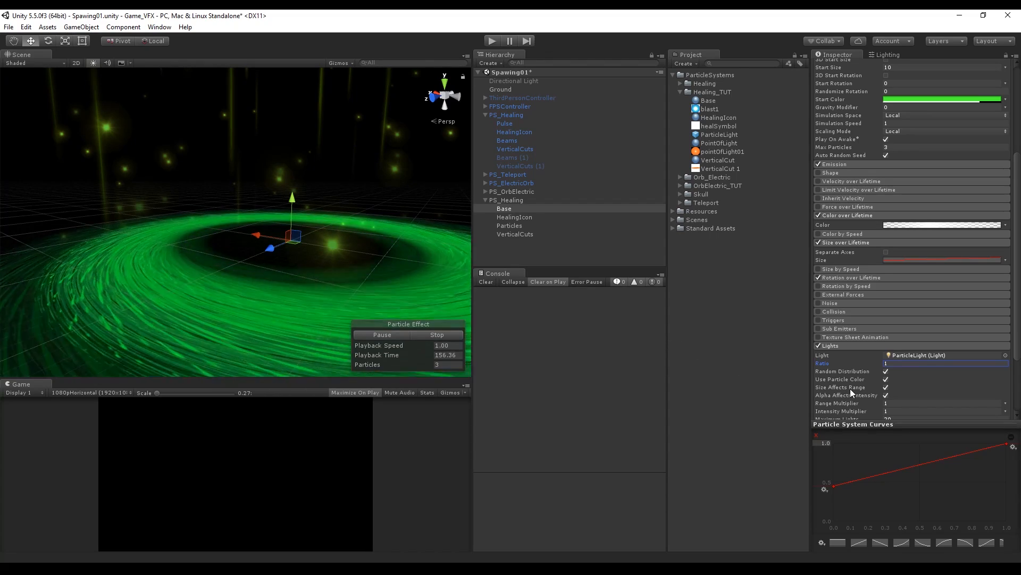
pyautogui.click(945, 329)
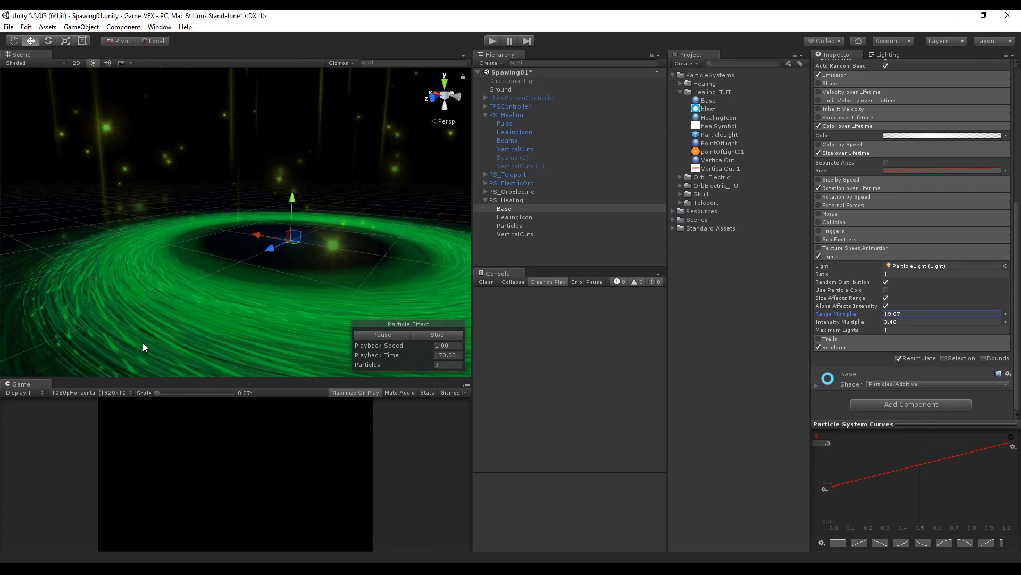
pyautogui.moveTo(782, 329)
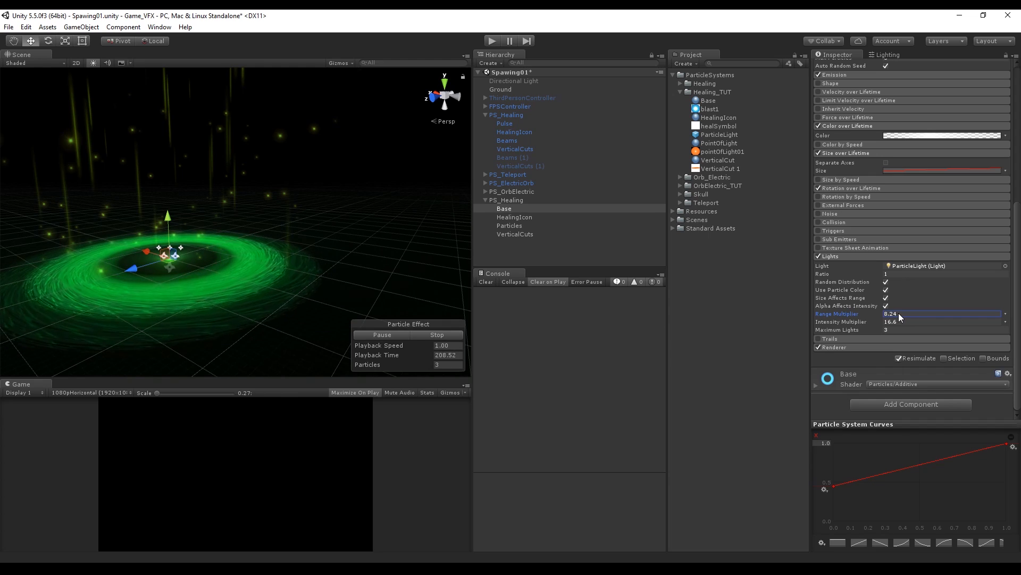
pyautogui.click(507, 201)
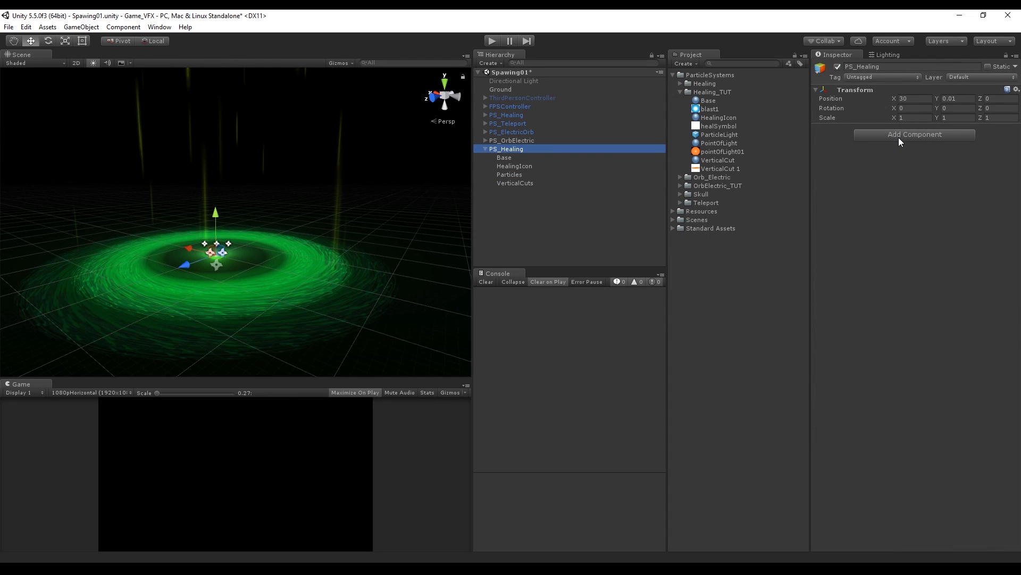
# Add a trigger Sphere Collider and the Trigger Sound script with the wizard clip to PS_Healing
pyautogui.click(914, 134)
pyautogui.write('trig')
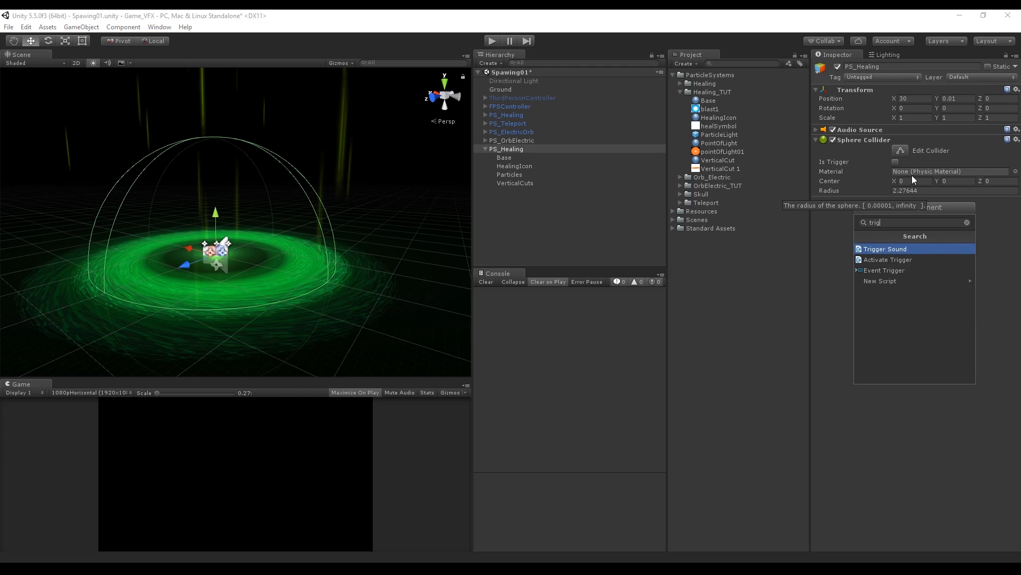
pyautogui.doubleClick(885, 248)
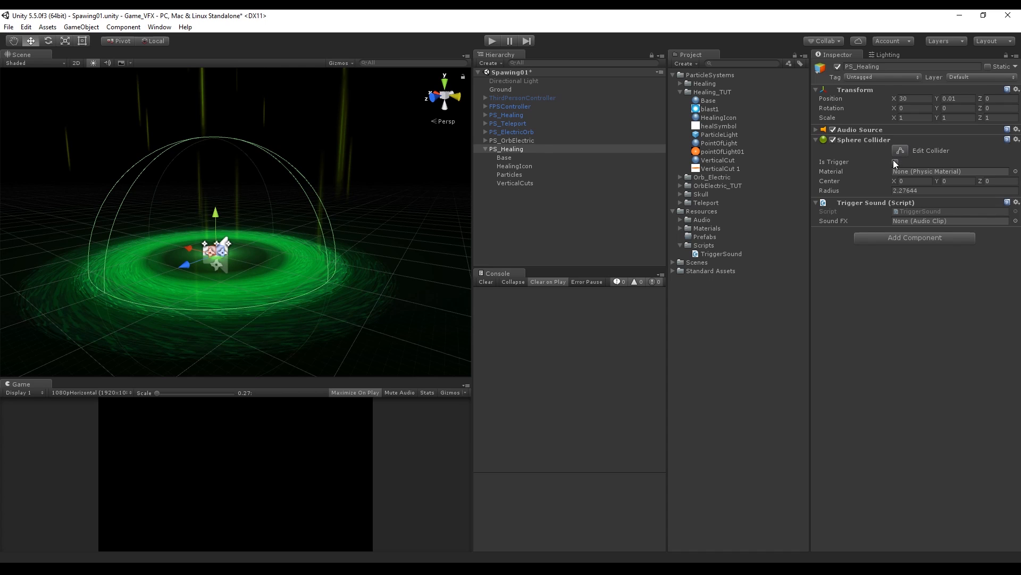
pyautogui.click(896, 162)
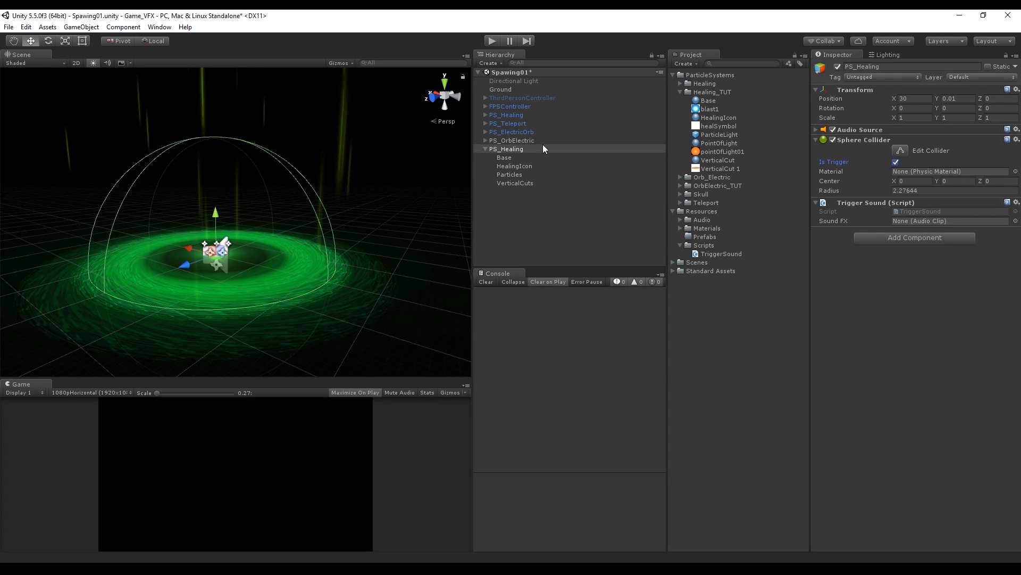
# Check the player controller's tag, then run the game to preview the healing effect
pyautogui.click(510, 107)
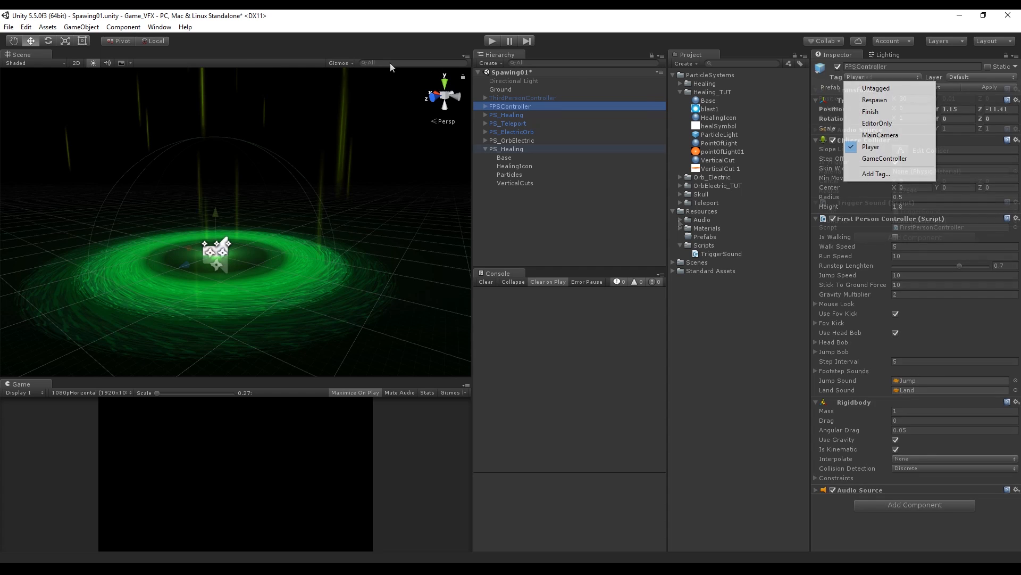
pyautogui.click(507, 149)
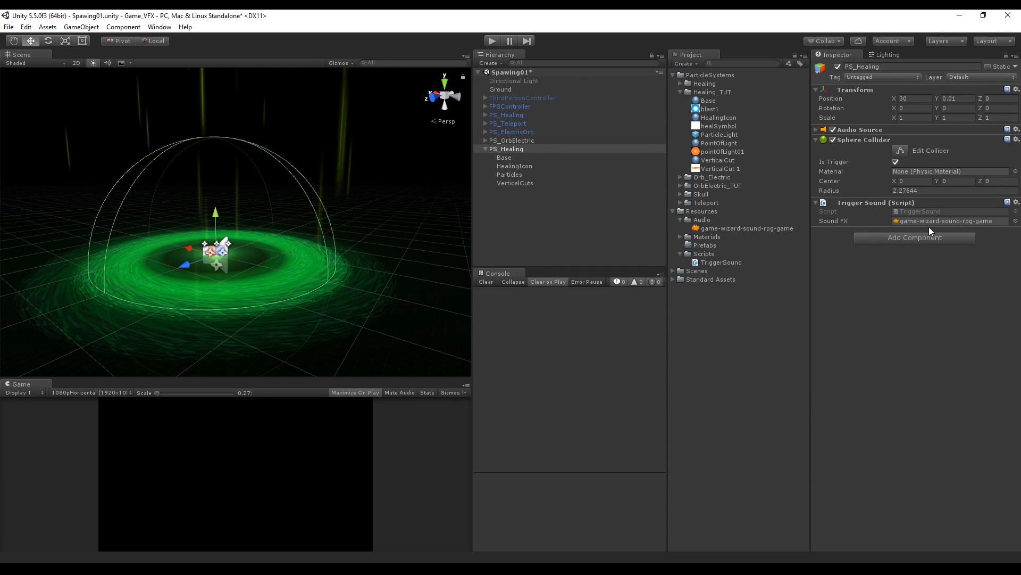
pyautogui.click(493, 41)
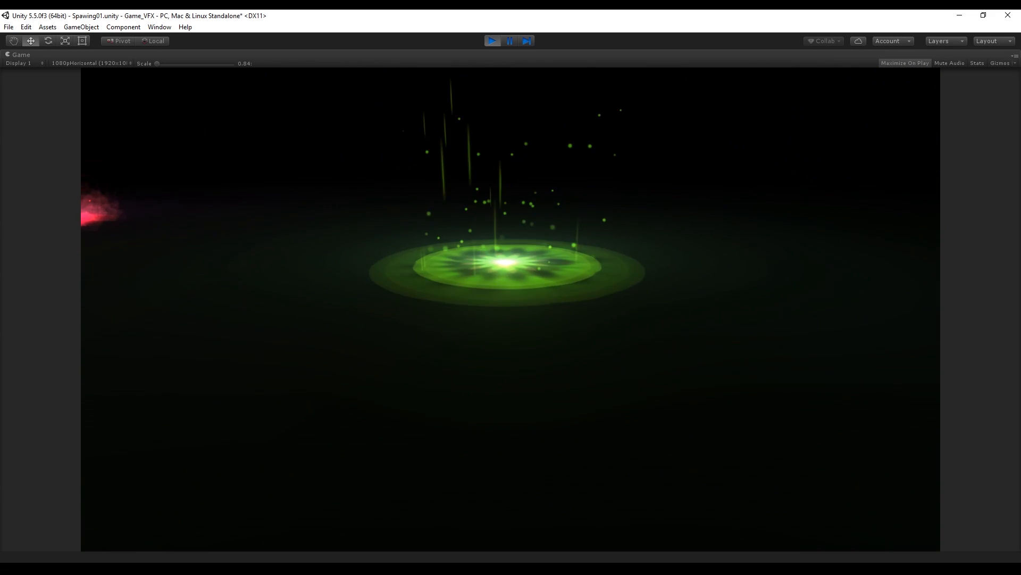